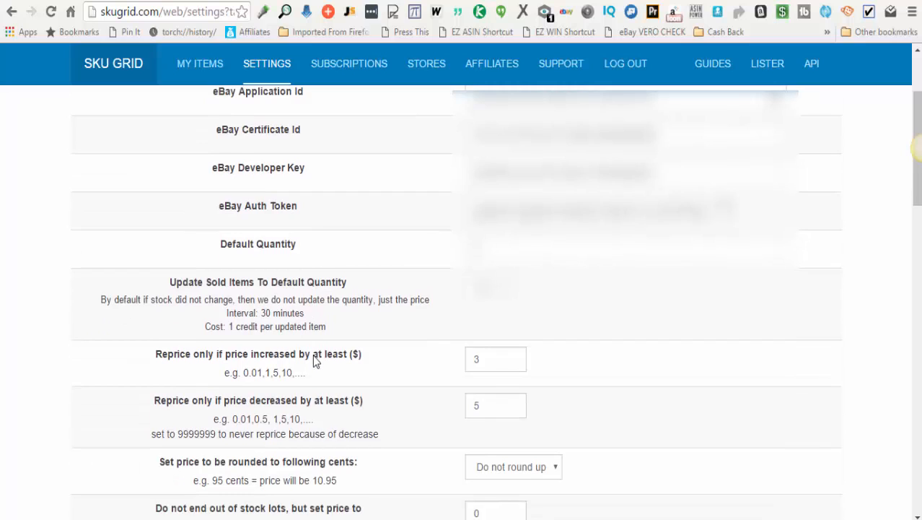
Step: Scroll to Default Quantity and enter 2
{"action": "scroll", "scroll_direction": "down", "scroll_amount": 3}
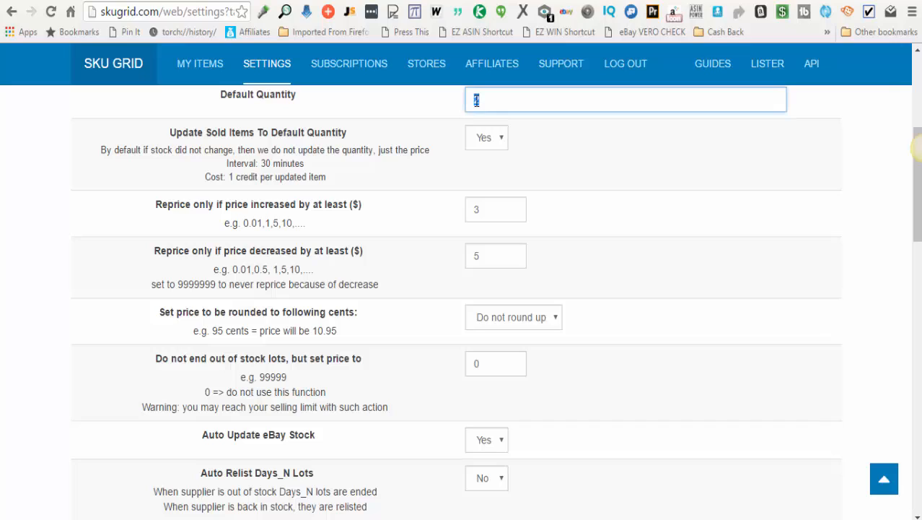
{"action": "type", "text": "2"}
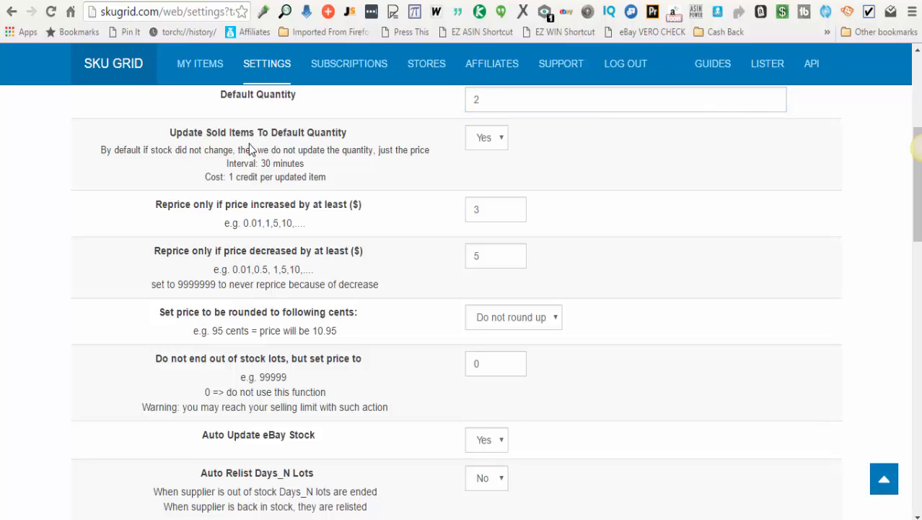
{"action": "mouse_move", "coordinate": [298, 145]}
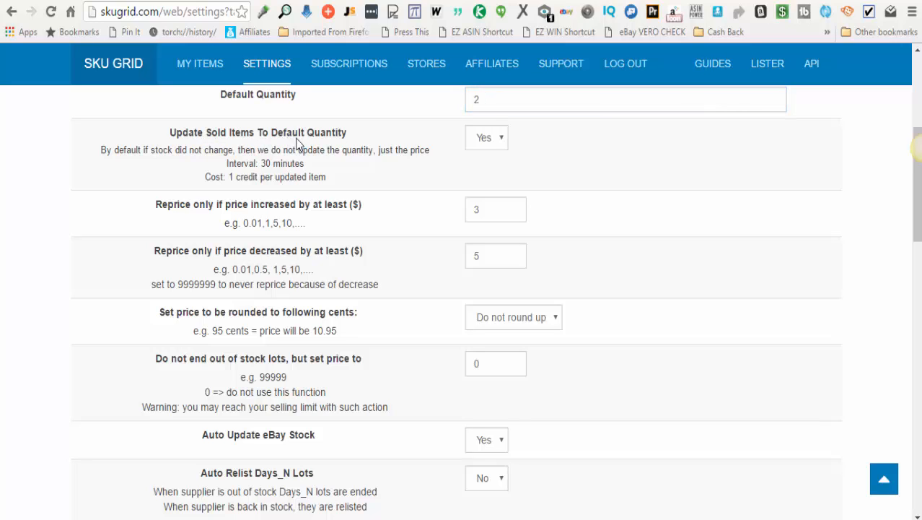
{"action": "mouse_move", "coordinate": [148, 174]}
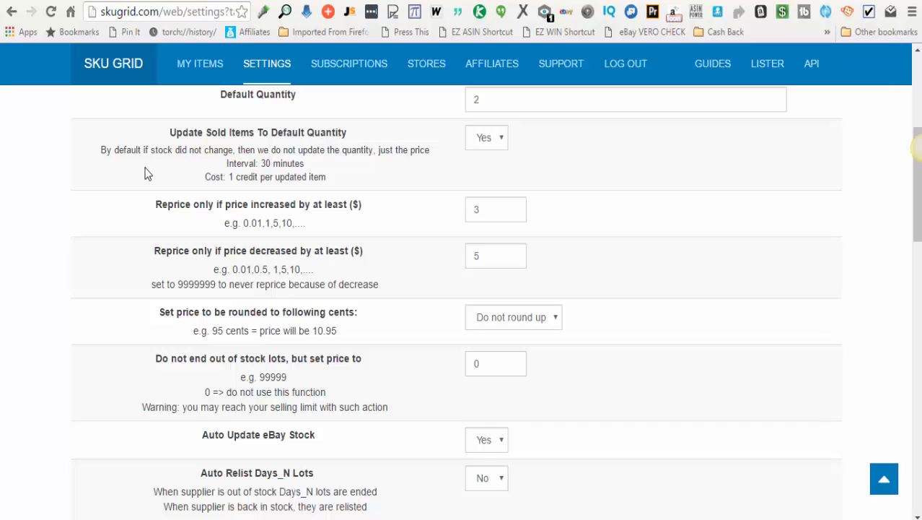
{"action": "mouse_move", "coordinate": [252, 153]}
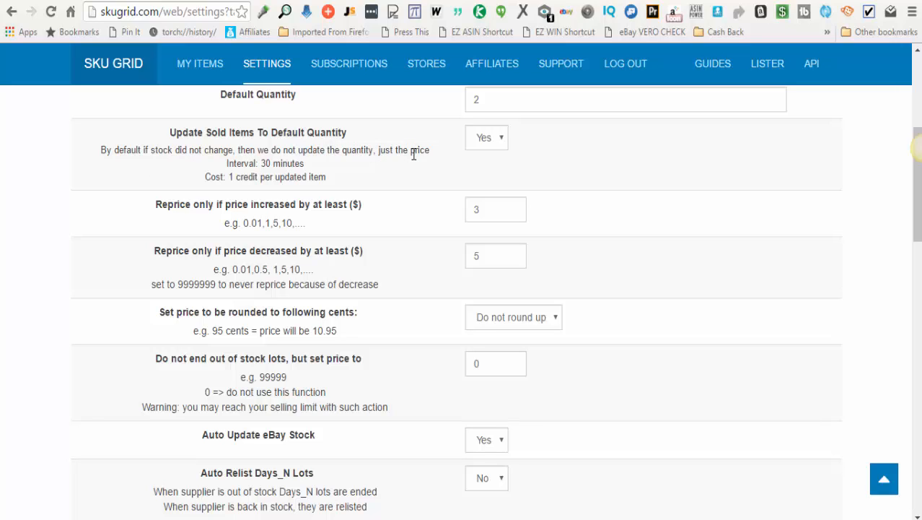
{"action": "mouse_move", "coordinate": [316, 173]}
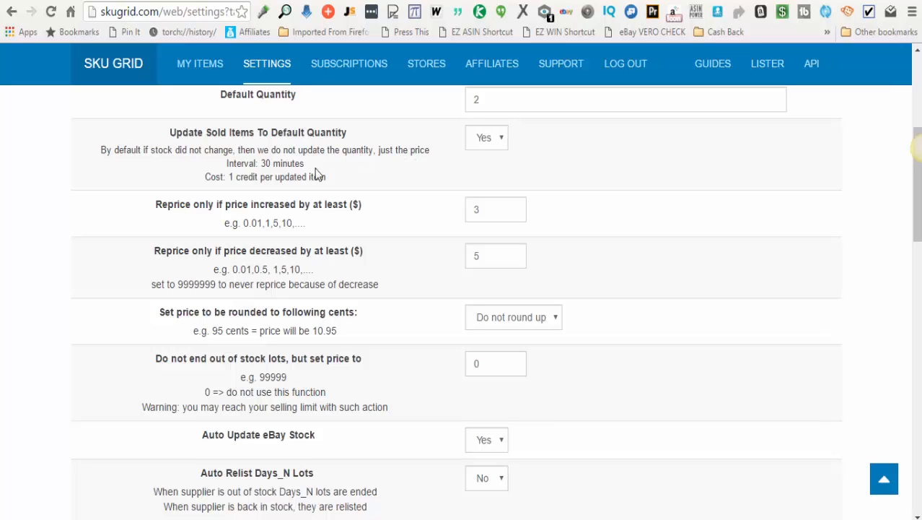
{"action": "mouse_move", "coordinate": [354, 177]}
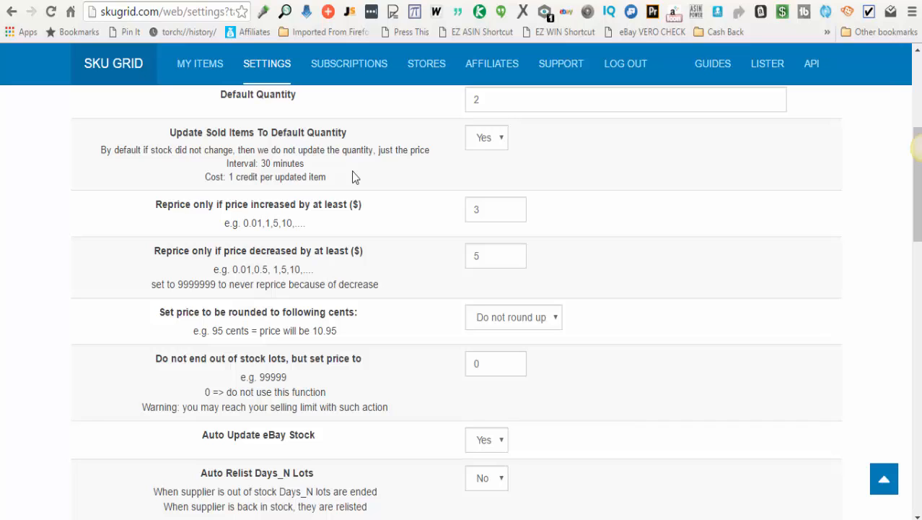
{"action": "mouse_move", "coordinate": [346, 183]}
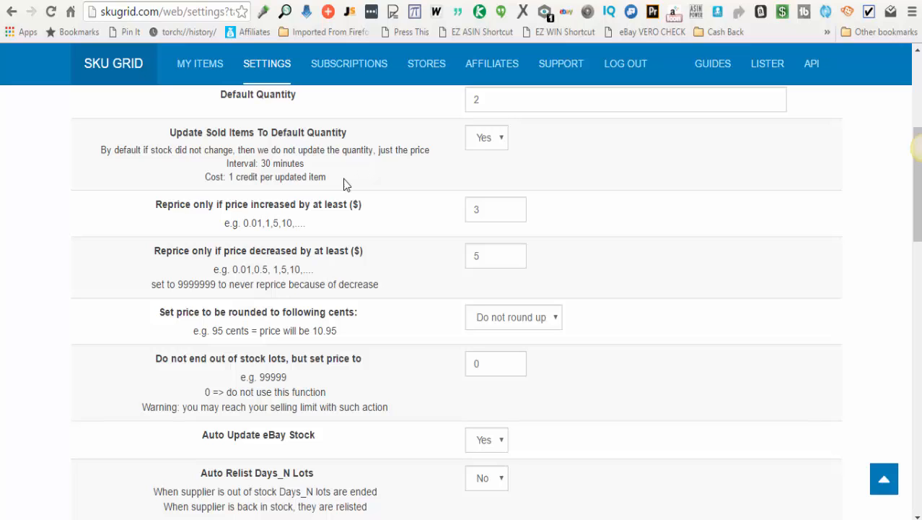
{"action": "mouse_move", "coordinate": [447, 168]}
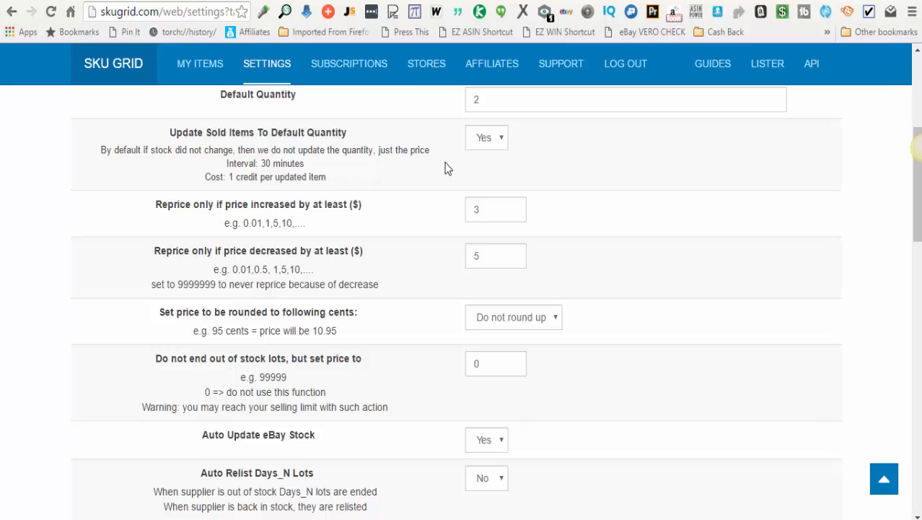
{"action": "mouse_move", "coordinate": [476, 148]}
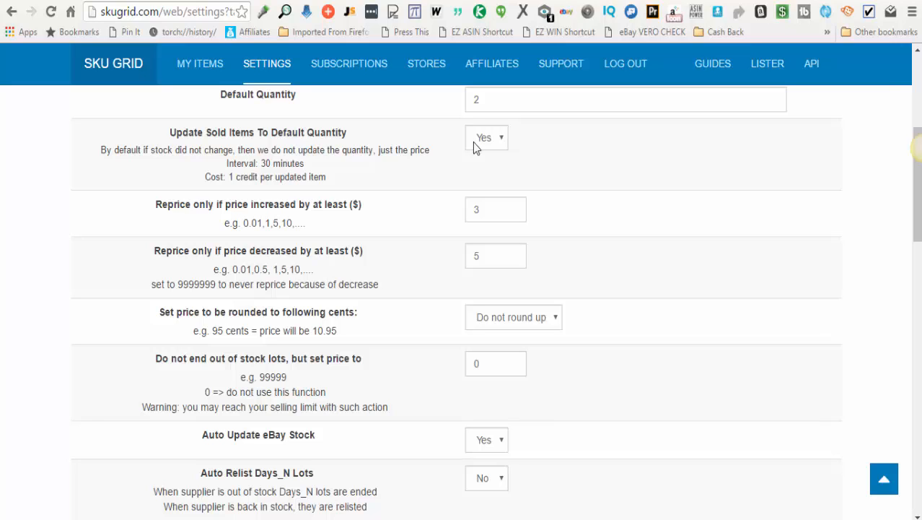
{"action": "left_click", "coordinate": [487, 137]}
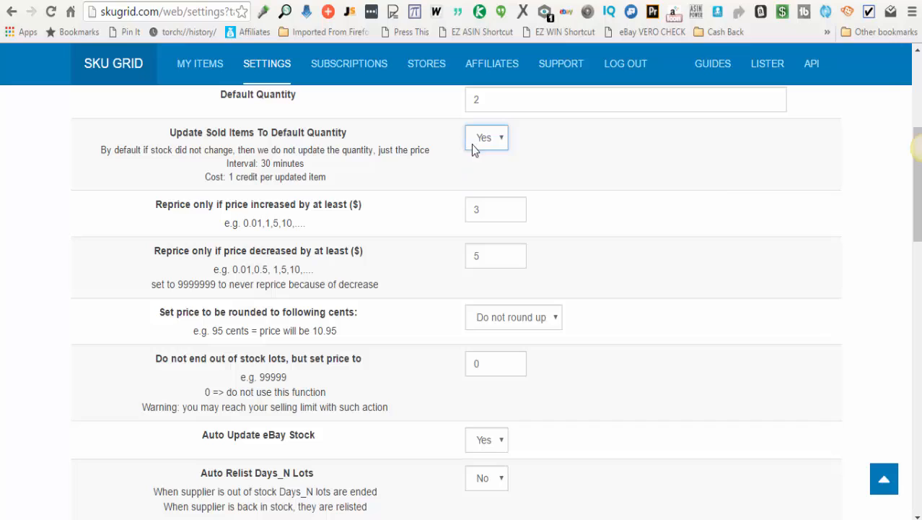
{"action": "mouse_move", "coordinate": [373, 178]}
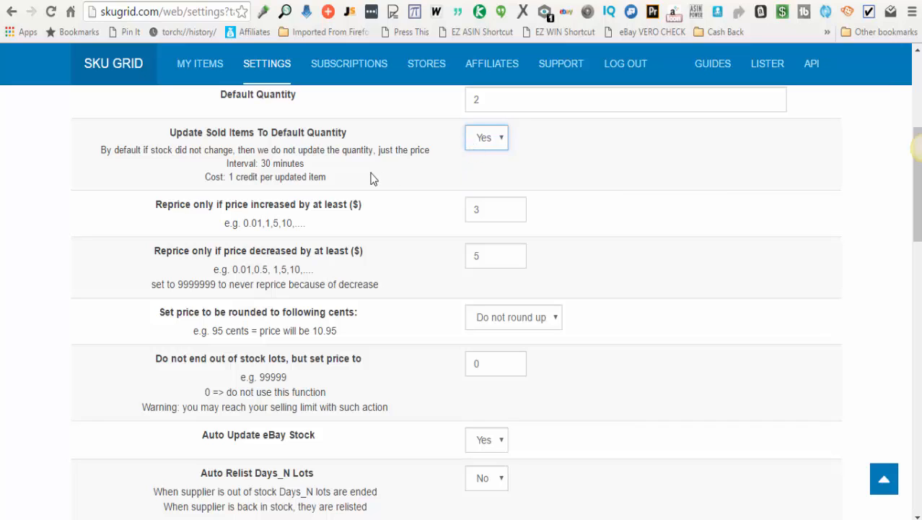
{"action": "mouse_move", "coordinate": [390, 175]}
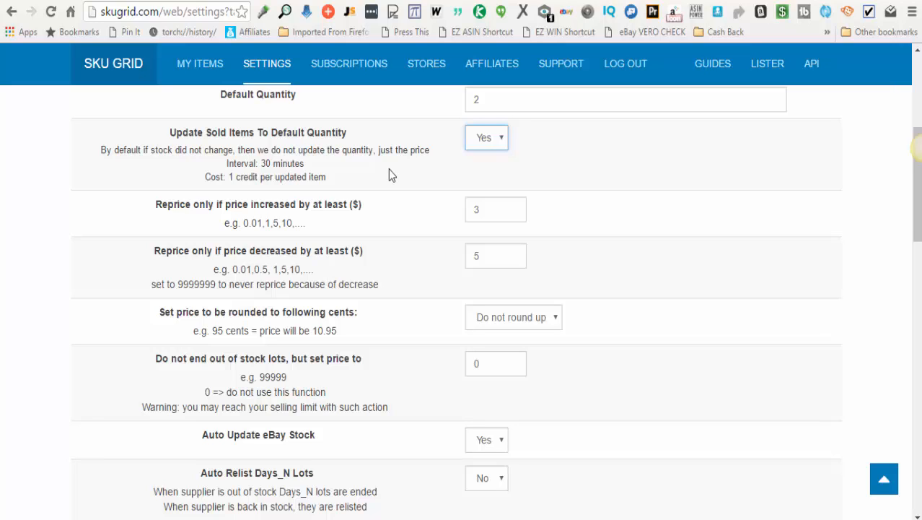
{"action": "mouse_move", "coordinate": [417, 174]}
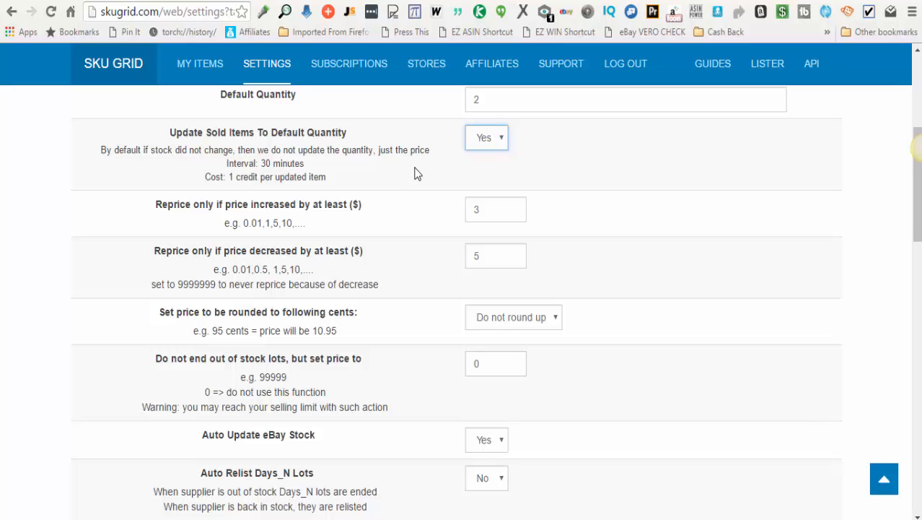
{"action": "mouse_move", "coordinate": [496, 151]}
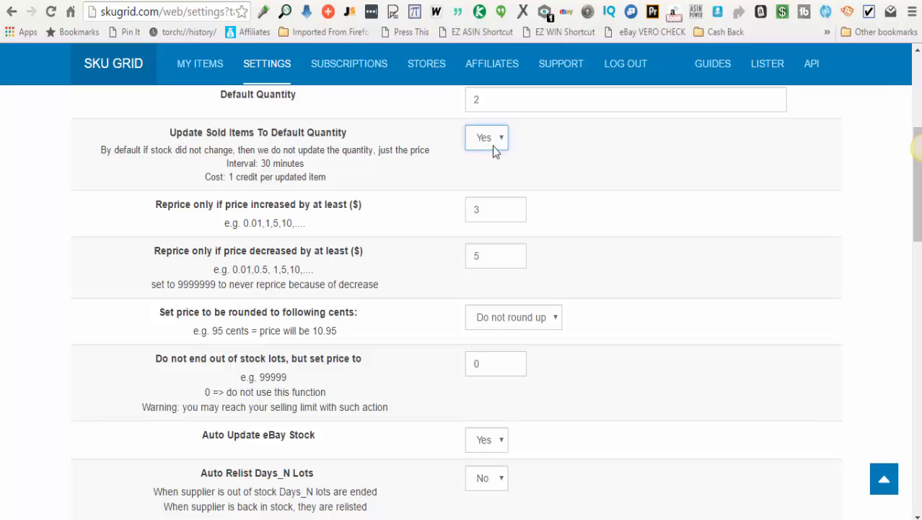
{"action": "scroll", "scroll_direction": "down", "scroll_amount": 3}
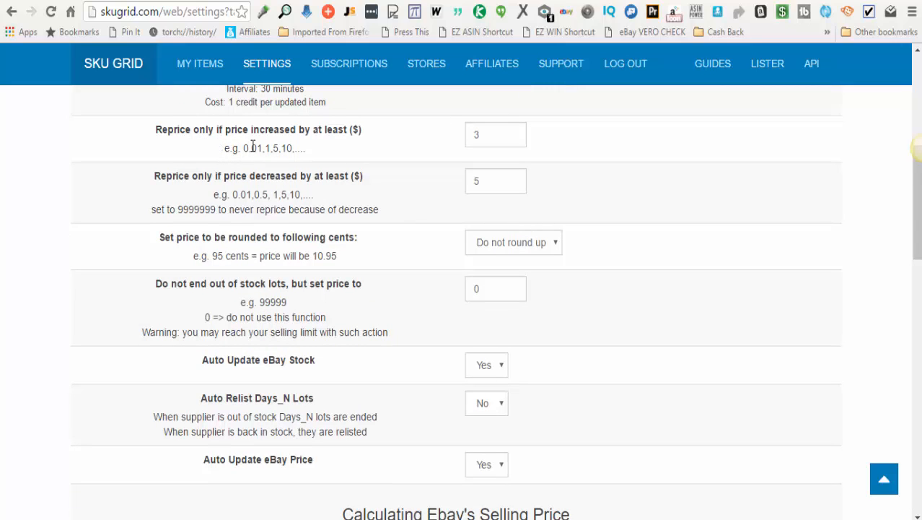
{"action": "mouse_move", "coordinate": [348, 142]}
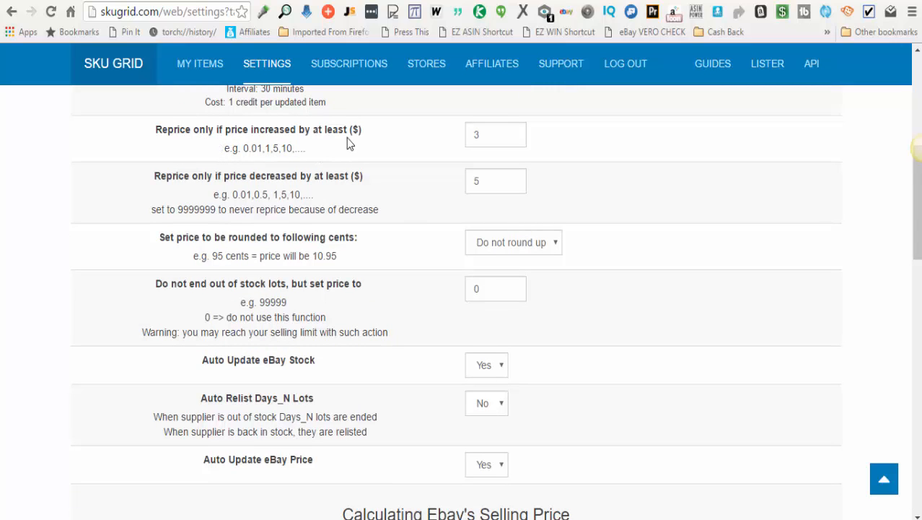
{"action": "mouse_move", "coordinate": [335, 146]}
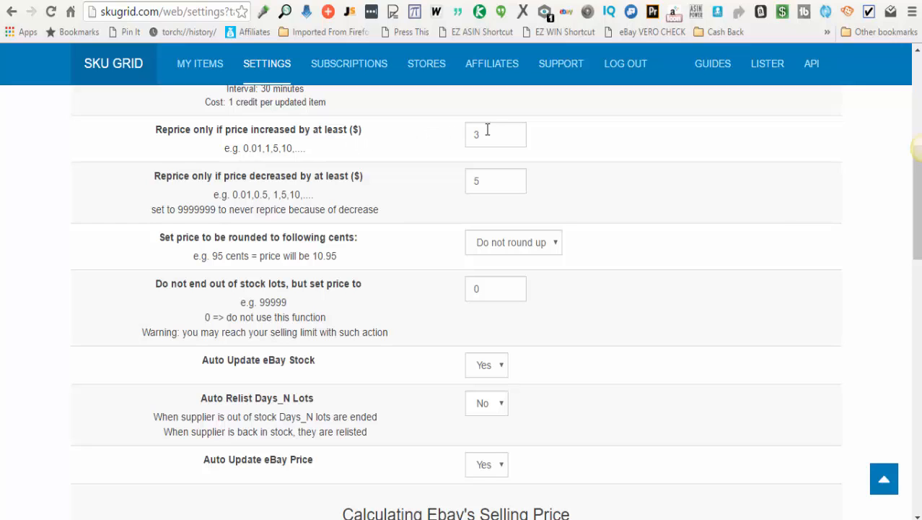
{"action": "mouse_move", "coordinate": [481, 135]}
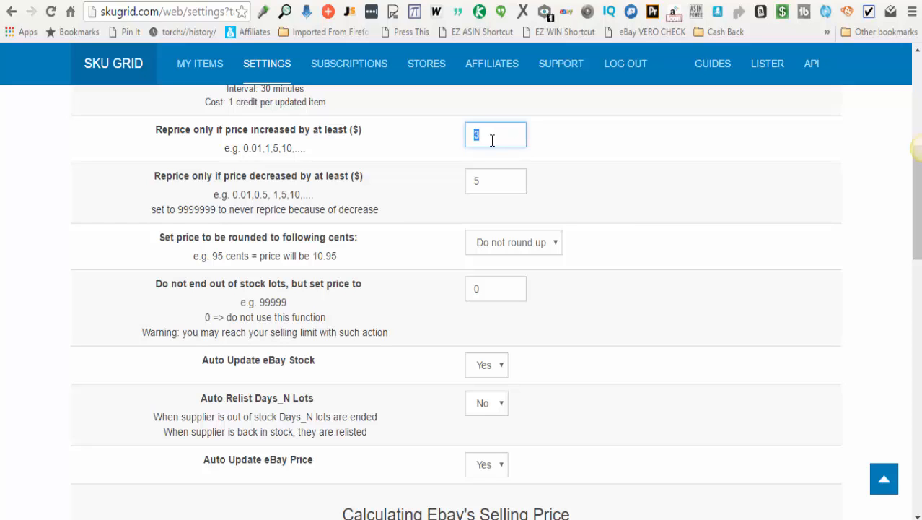
{"action": "type", "text": "3"}
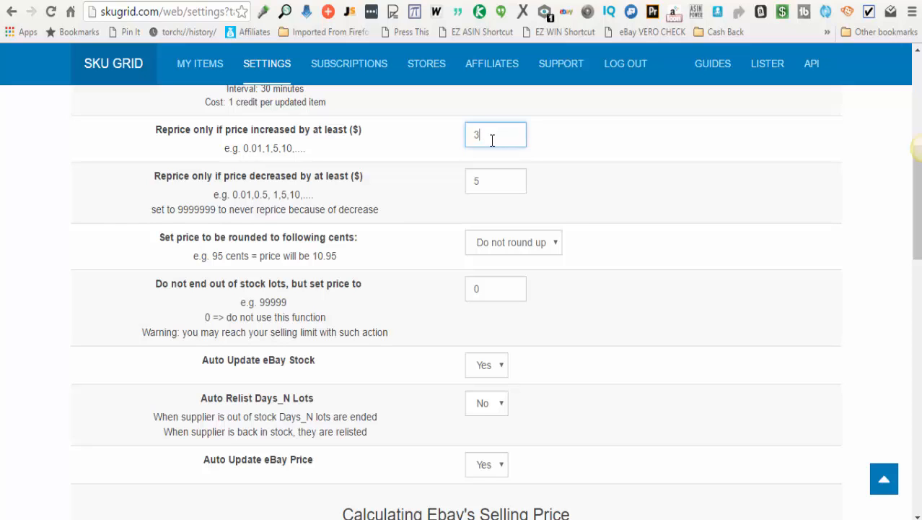
{"action": "mouse_move", "coordinate": [426, 161]}
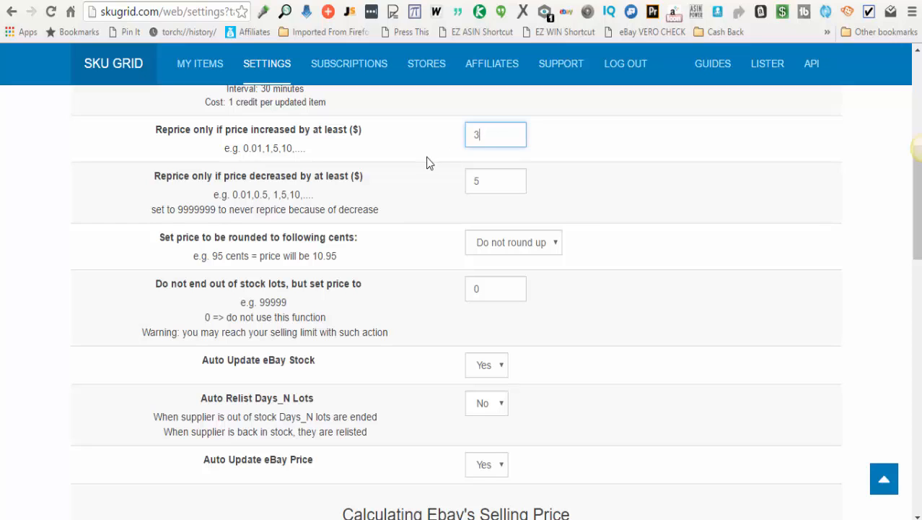
{"action": "mouse_move", "coordinate": [476, 162]}
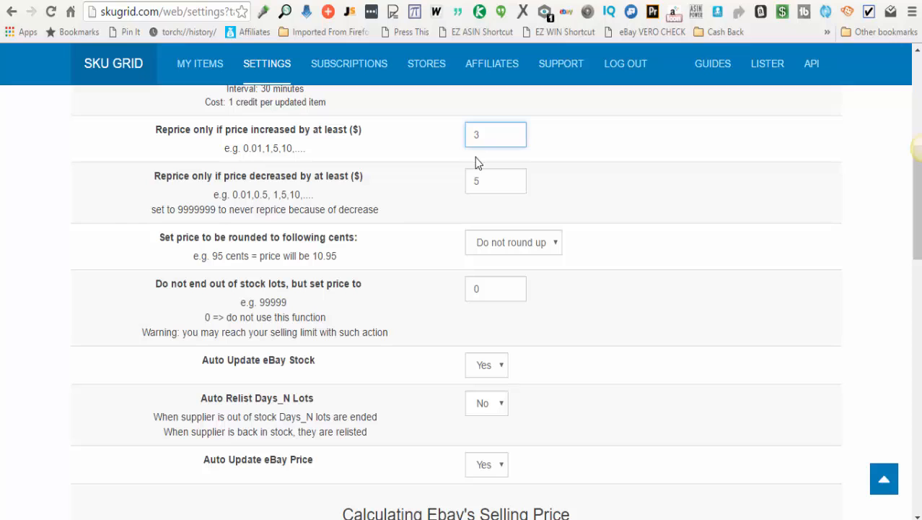
{"action": "mouse_move", "coordinate": [396, 177]}
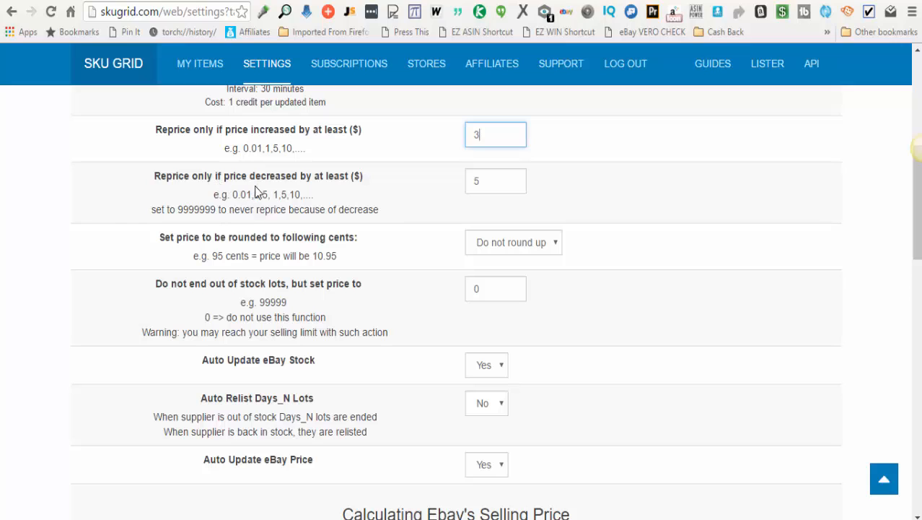
{"action": "mouse_move", "coordinate": [347, 184]}
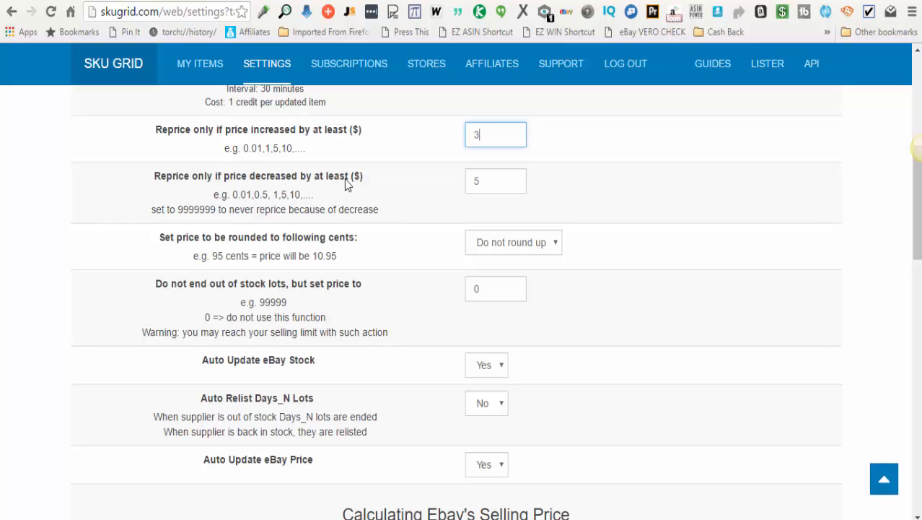
{"action": "mouse_move", "coordinate": [440, 184]}
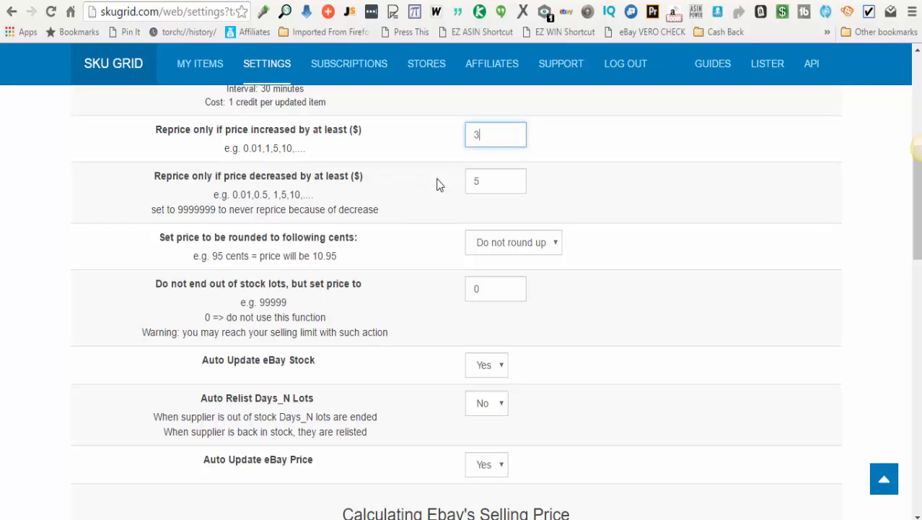
Step: Set the 'Reprice only if price decreased by at least' threshold to $5
{"action": "left_click", "coordinate": [496, 180]}
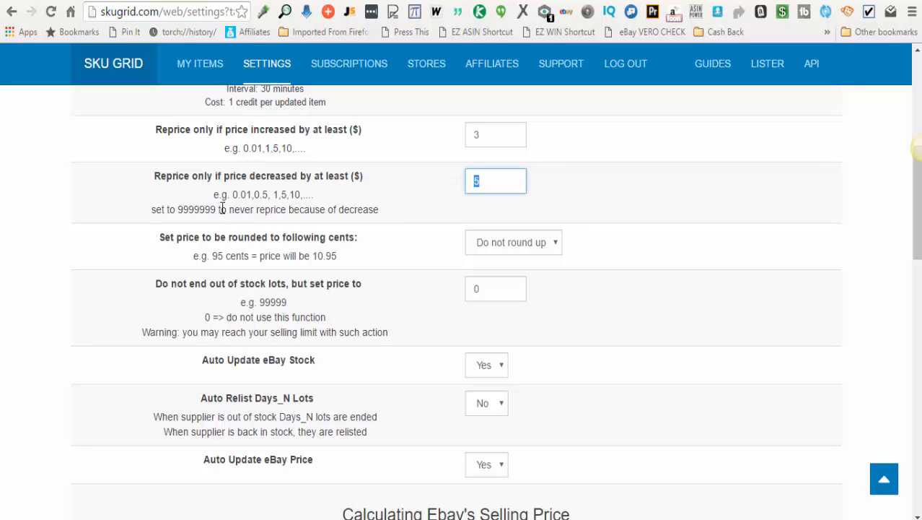
{"action": "right_click", "coordinate": [197, 210]}
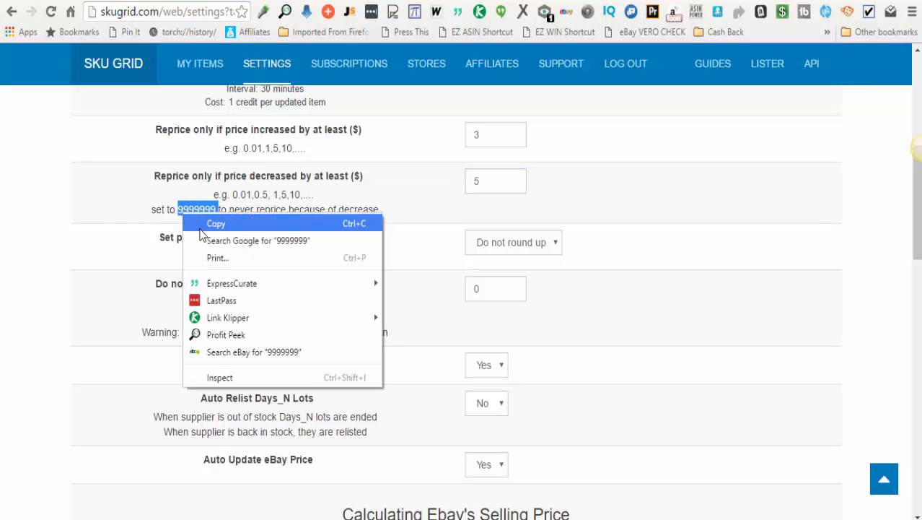
{"action": "right_click", "coordinate": [496, 180]}
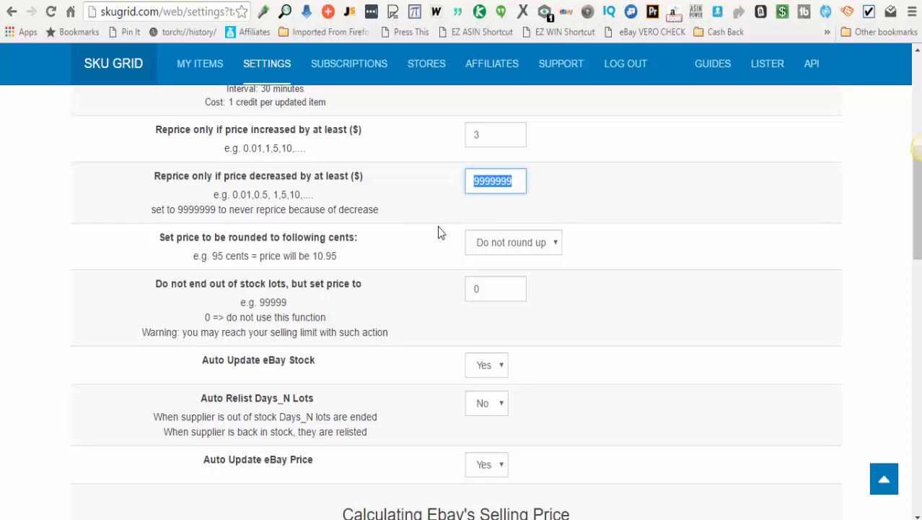
{"action": "type", "text": "5"}
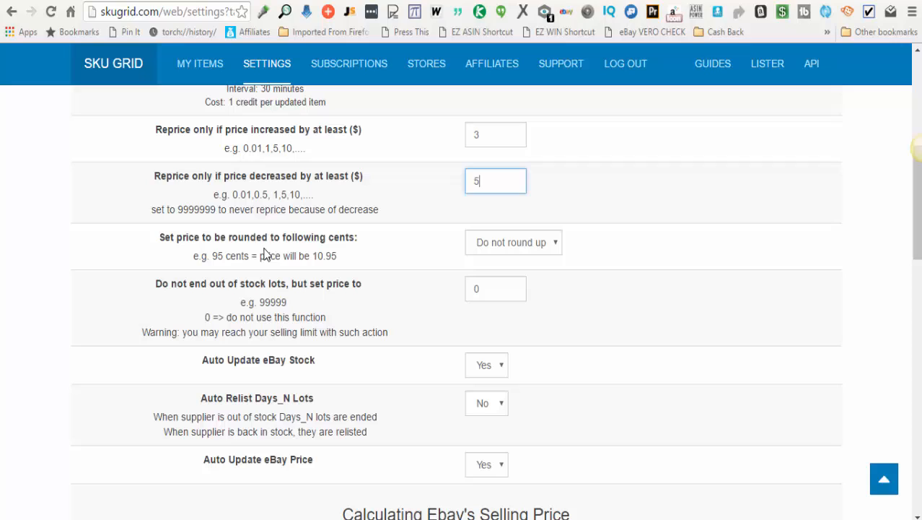
{"action": "mouse_move", "coordinate": [296, 252]}
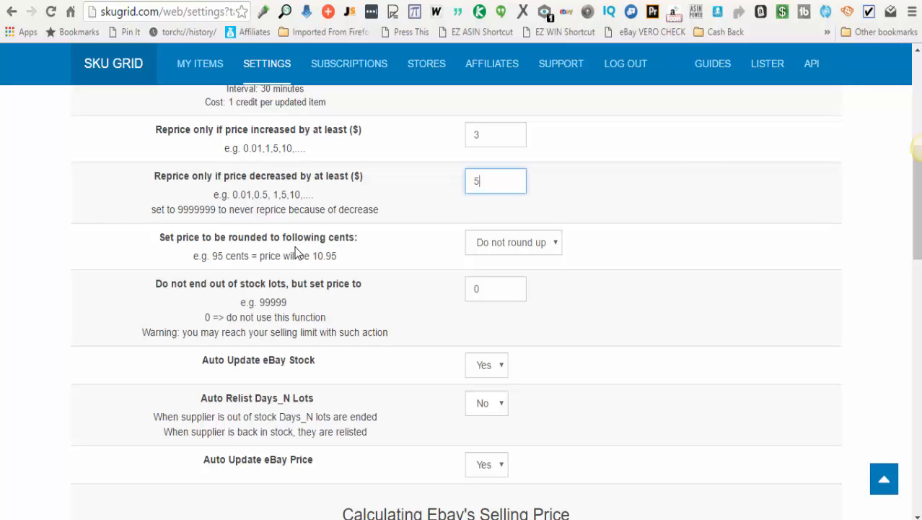
{"action": "mouse_move", "coordinate": [295, 254]}
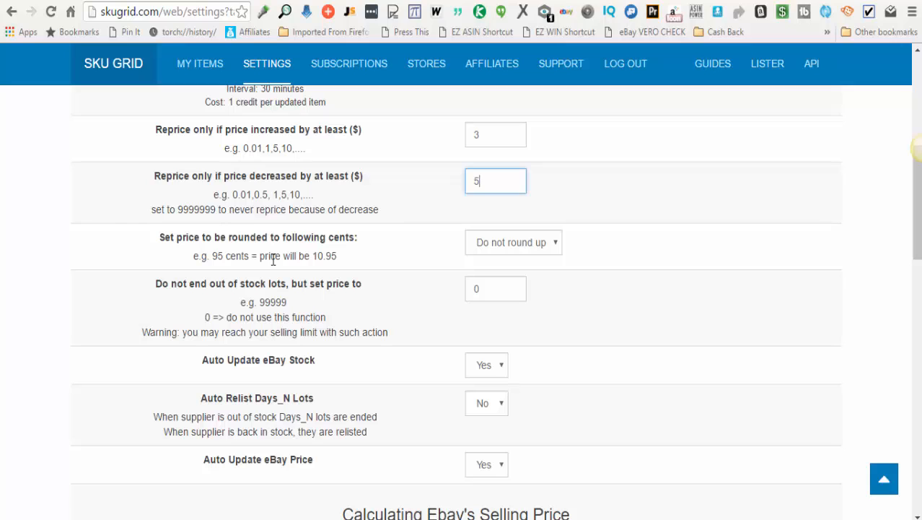
{"action": "left_click", "coordinate": [512, 241]}
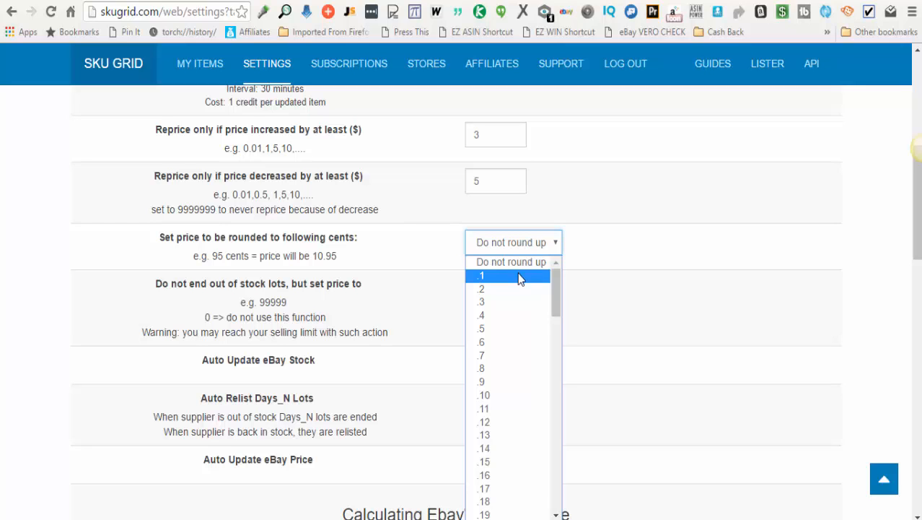
{"action": "scroll", "scroll_direction": "down", "scroll_amount": 3}
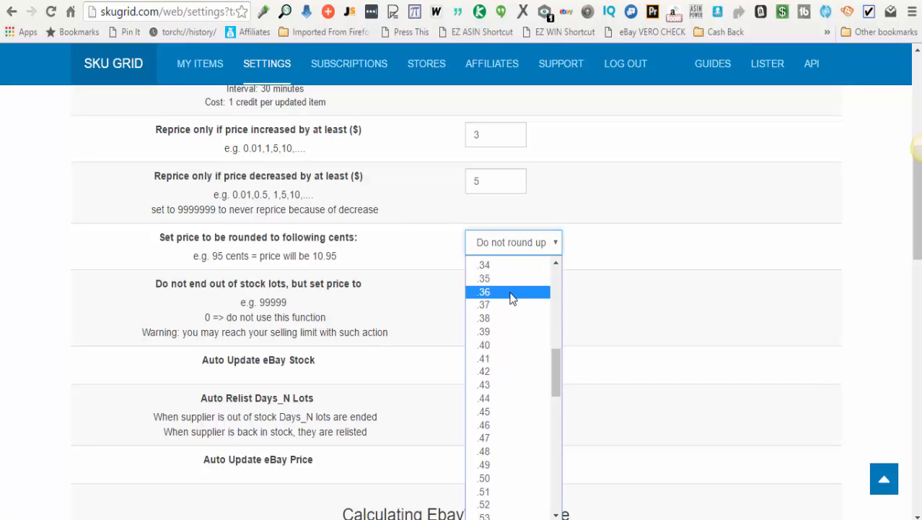
{"action": "scroll", "scroll_direction": "down", "scroll_amount": 3}
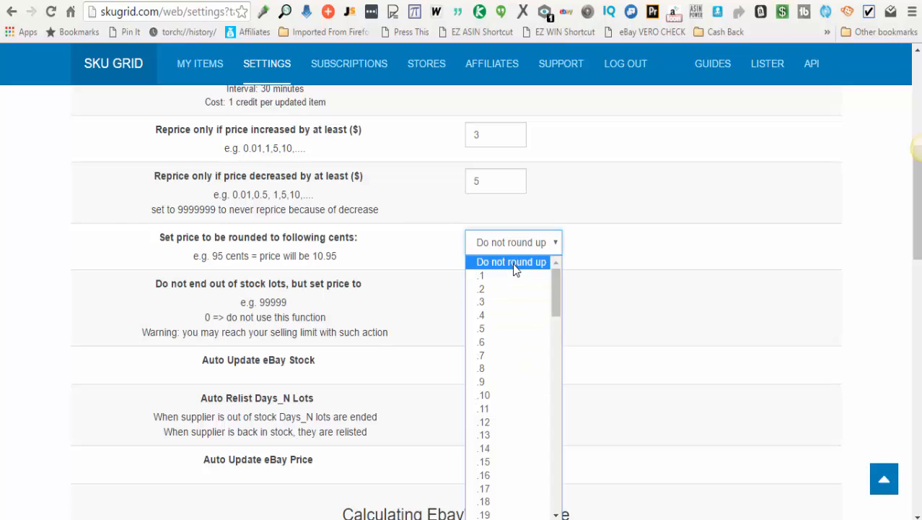
{"action": "left_click", "coordinate": [511, 261]}
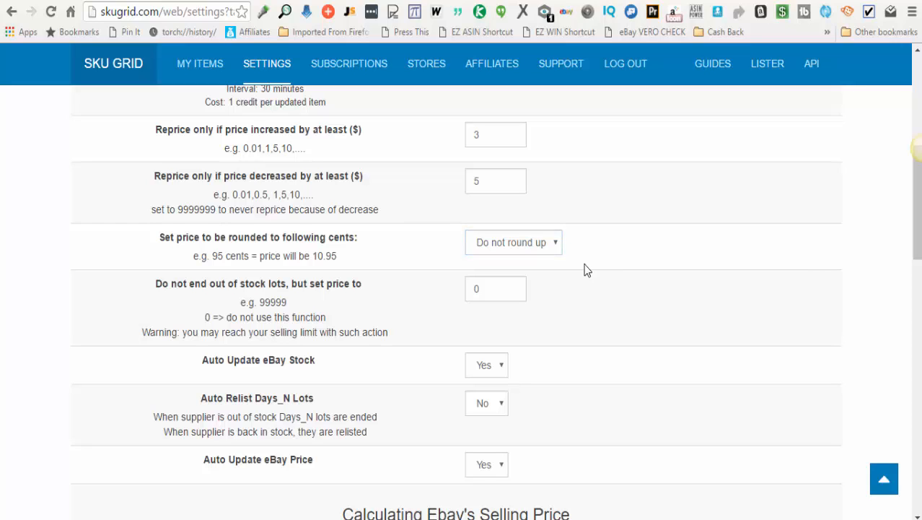
{"action": "mouse_move", "coordinate": [178, 299]}
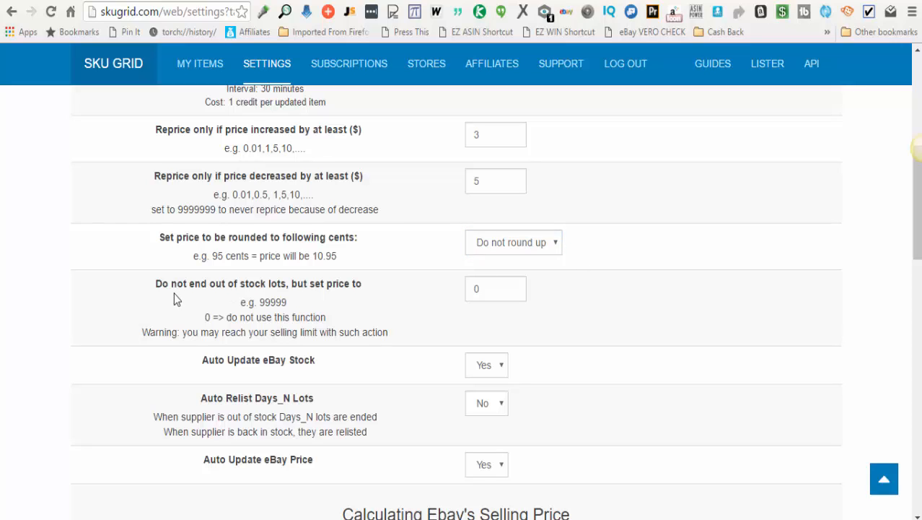
{"action": "mouse_move", "coordinate": [330, 294]}
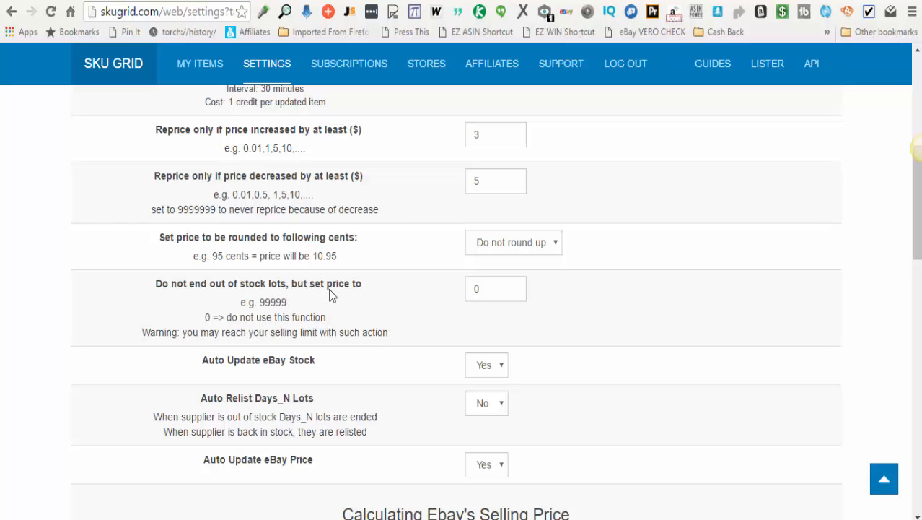
{"action": "mouse_move", "coordinate": [361, 295]}
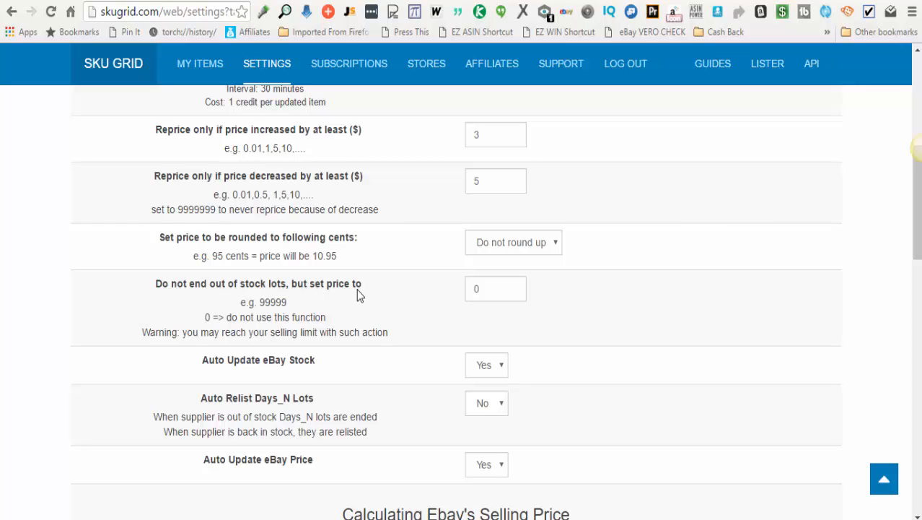
{"action": "mouse_move", "coordinate": [348, 306]}
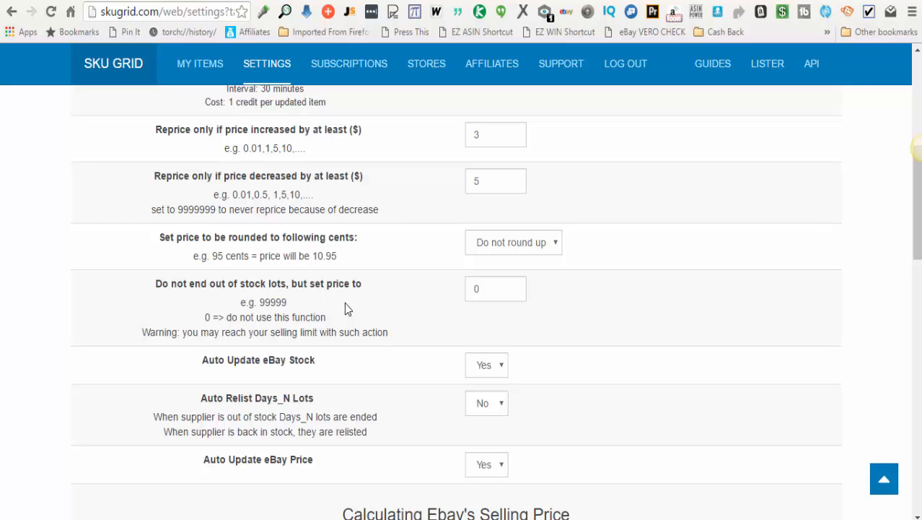
{"action": "mouse_move", "coordinate": [257, 328]}
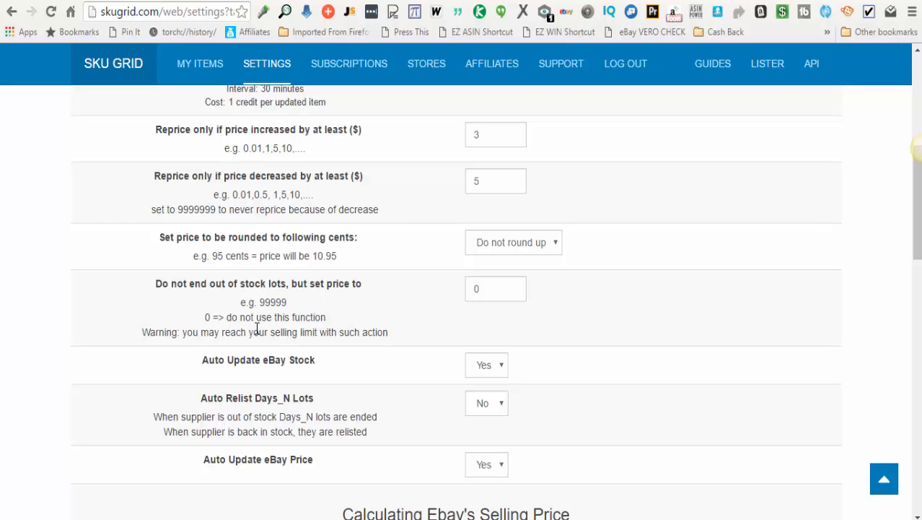
{"action": "left_click", "coordinate": [495, 289]}
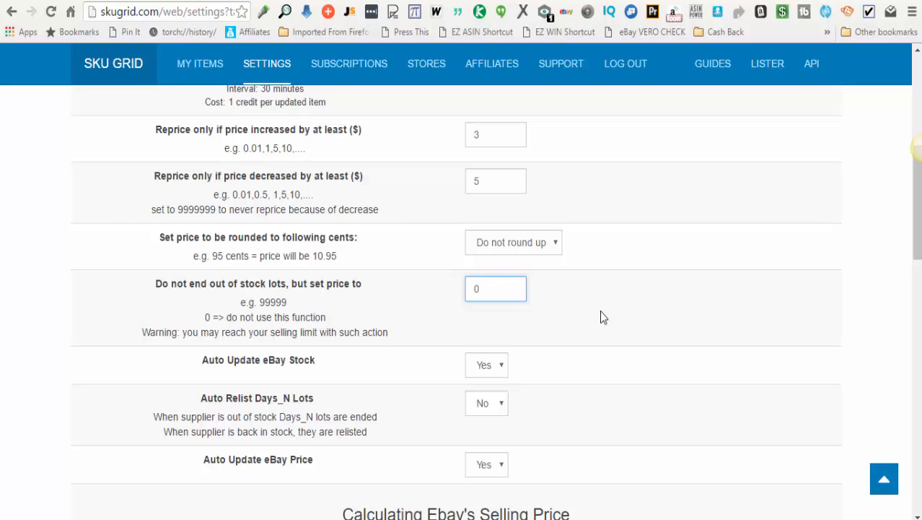
{"action": "mouse_move", "coordinate": [282, 374]}
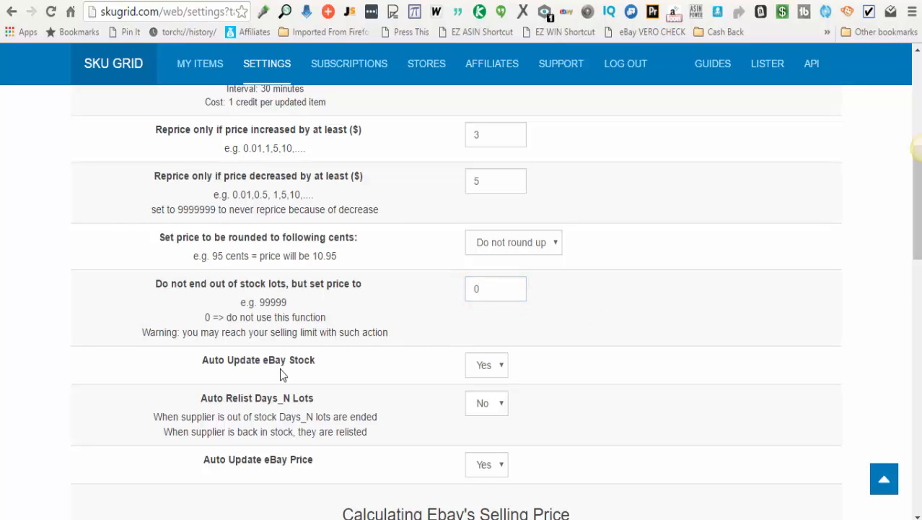
{"action": "mouse_move", "coordinate": [404, 377]}
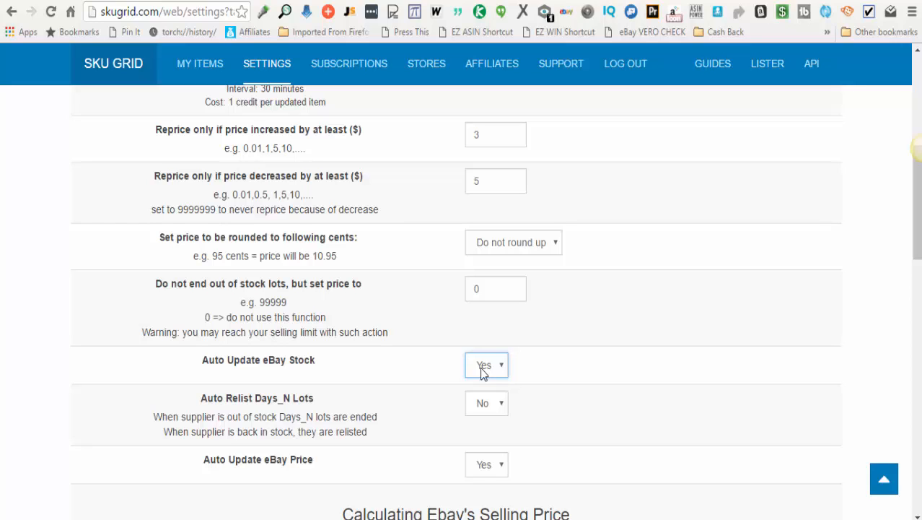
{"action": "mouse_move", "coordinate": [418, 395]}
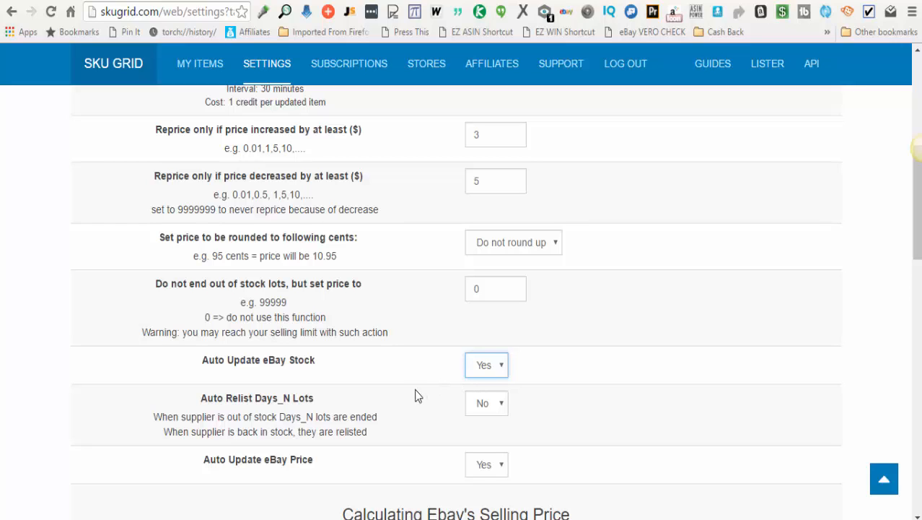
{"action": "mouse_move", "coordinate": [299, 404]}
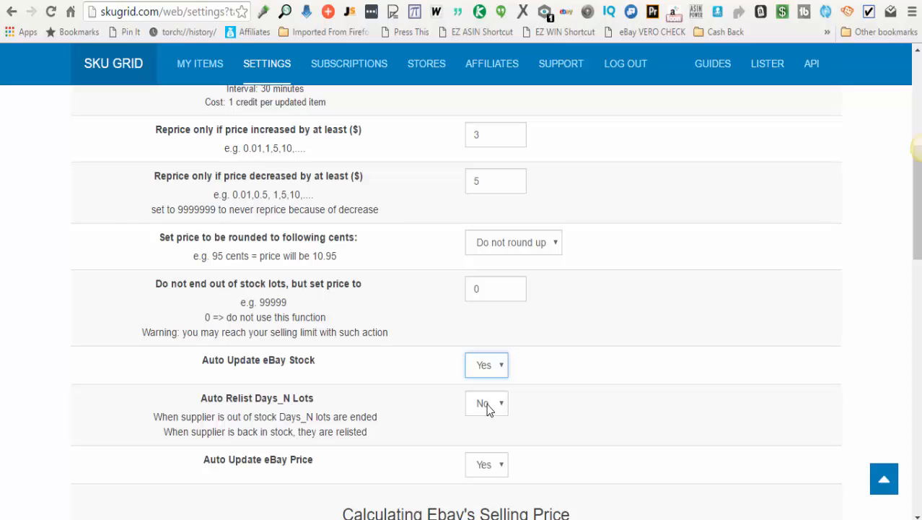
{"action": "mouse_move", "coordinate": [448, 404]}
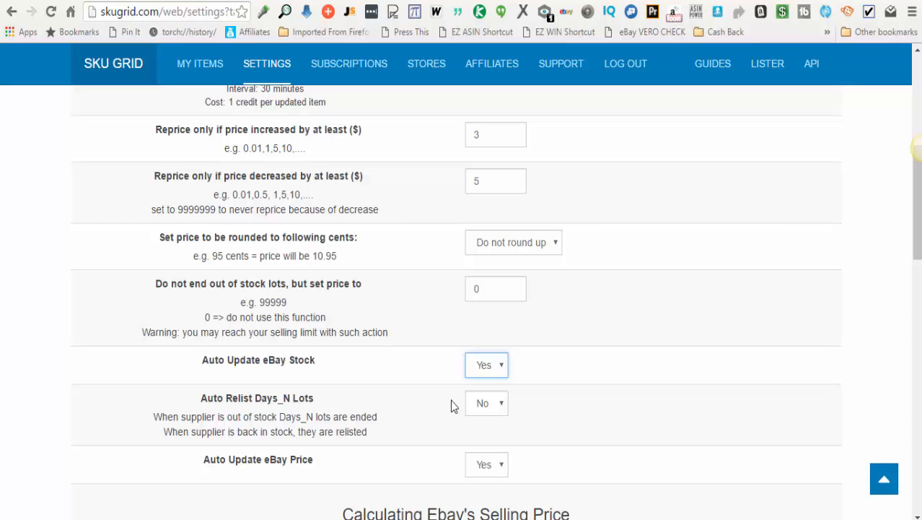
Step: Set 'Auto Relist Days_N Lots' to Yes
{"action": "left_click", "coordinate": [486, 403]}
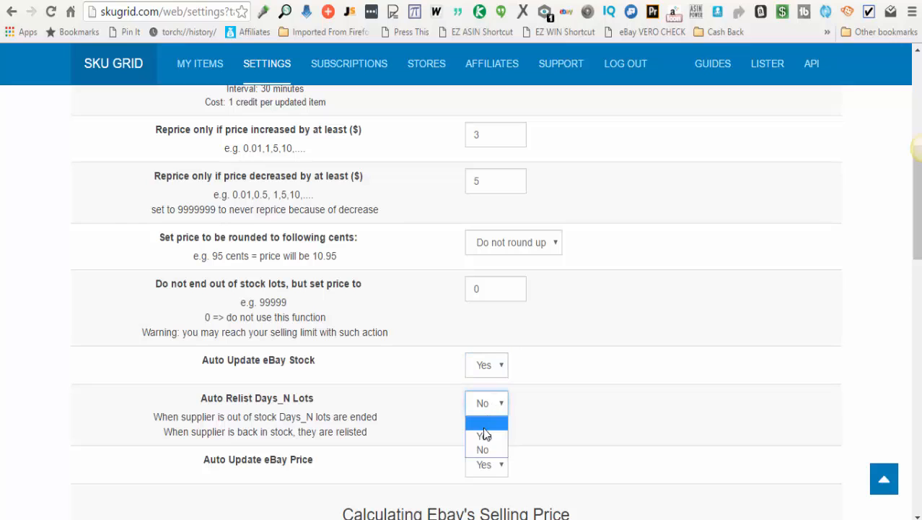
{"action": "left_click", "coordinate": [484, 435]}
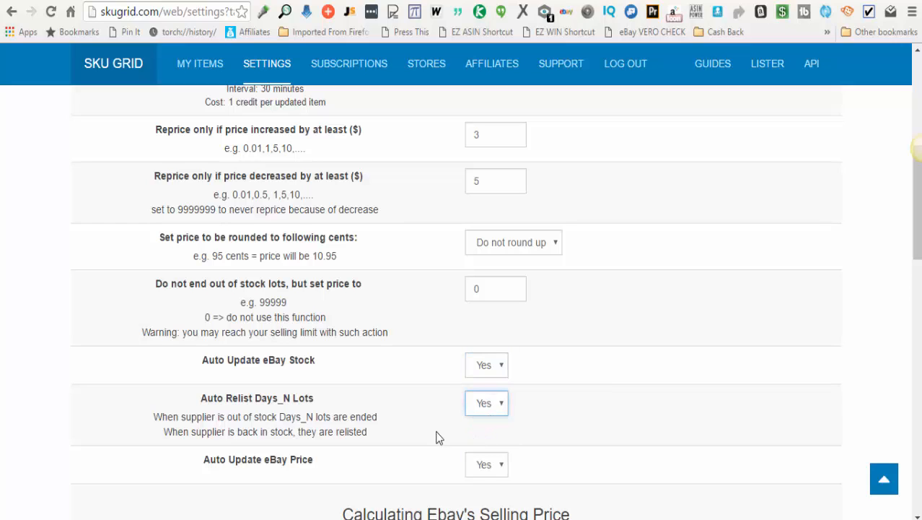
{"action": "mouse_move", "coordinate": [254, 411]}
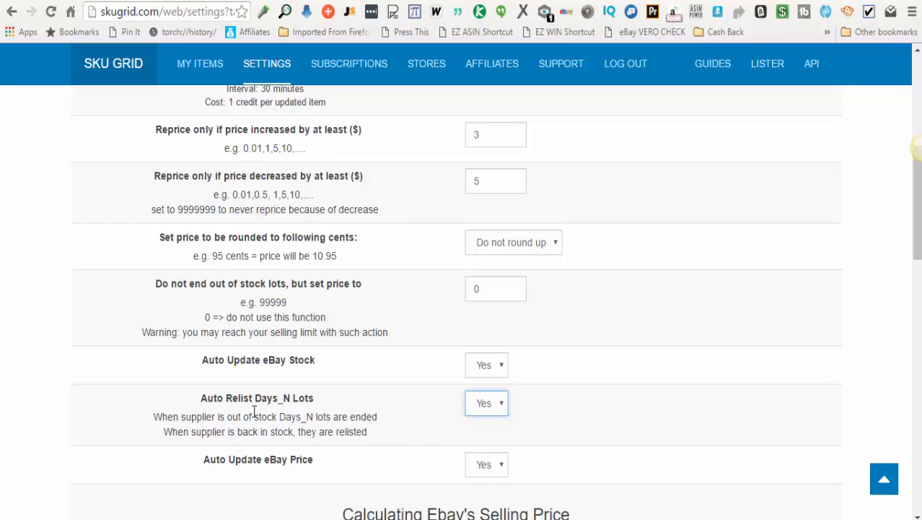
{"action": "mouse_move", "coordinate": [309, 419]}
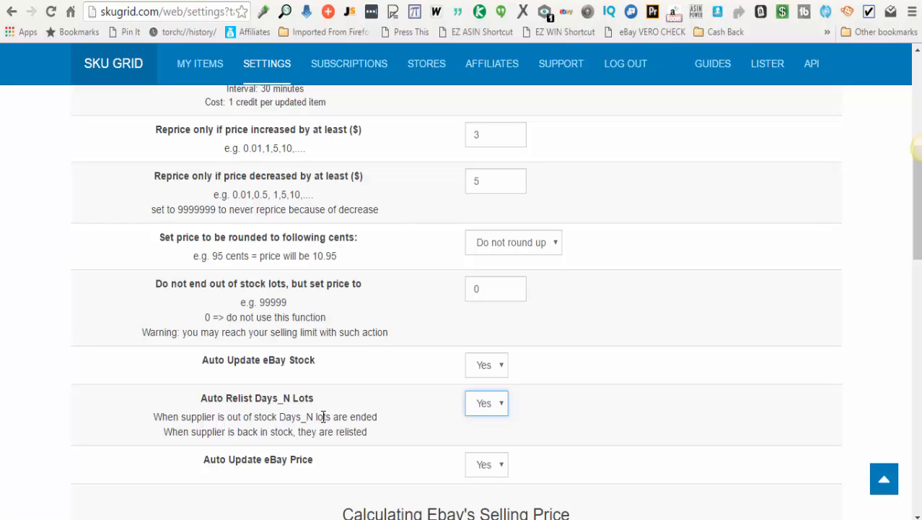
{"action": "mouse_move", "coordinate": [389, 421]}
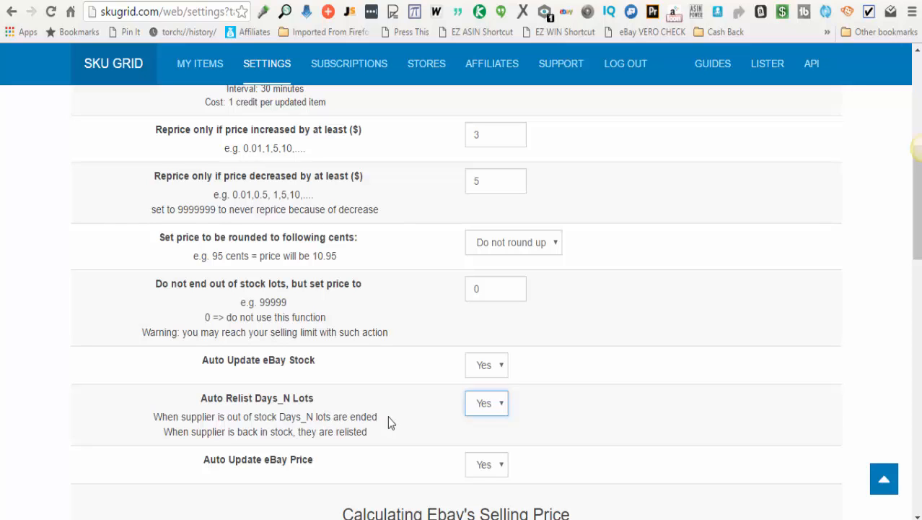
{"action": "mouse_move", "coordinate": [483, 420]}
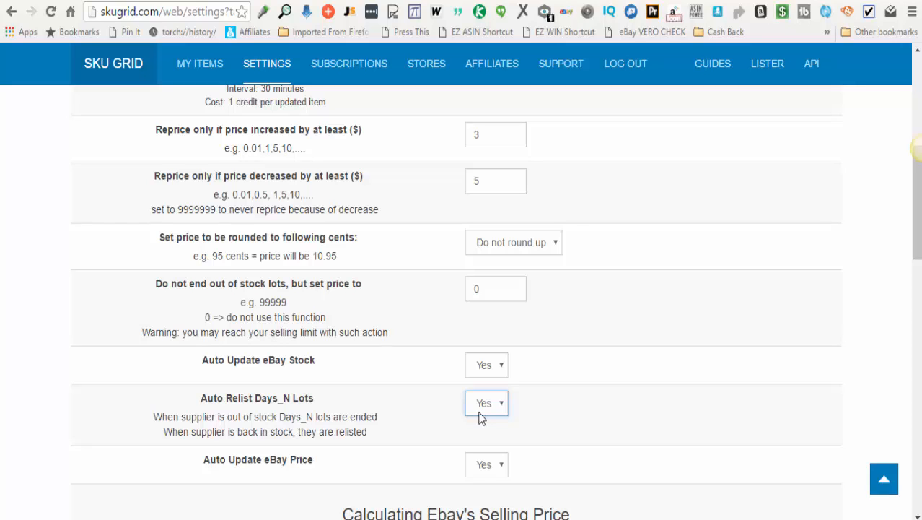
{"action": "mouse_move", "coordinate": [476, 418]}
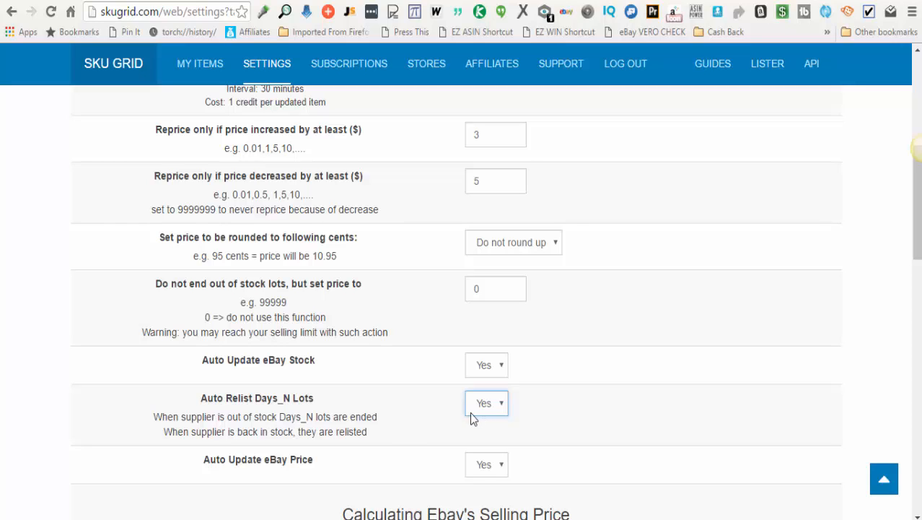
{"action": "mouse_move", "coordinate": [402, 435]}
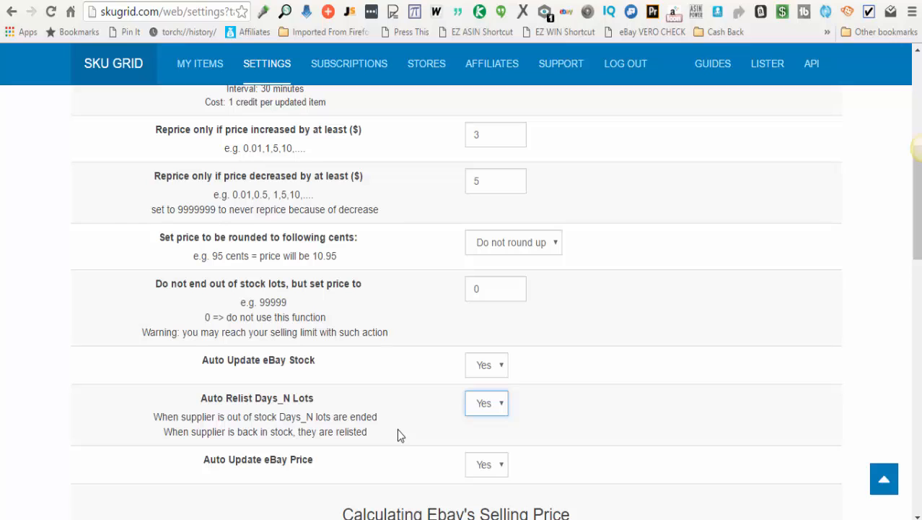
{"action": "mouse_move", "coordinate": [467, 434]}
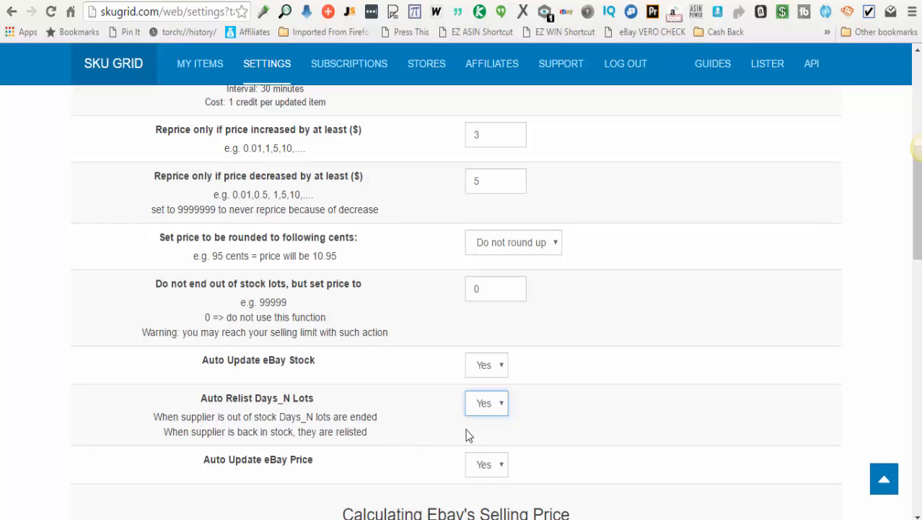
{"action": "mouse_move", "coordinate": [425, 430]}
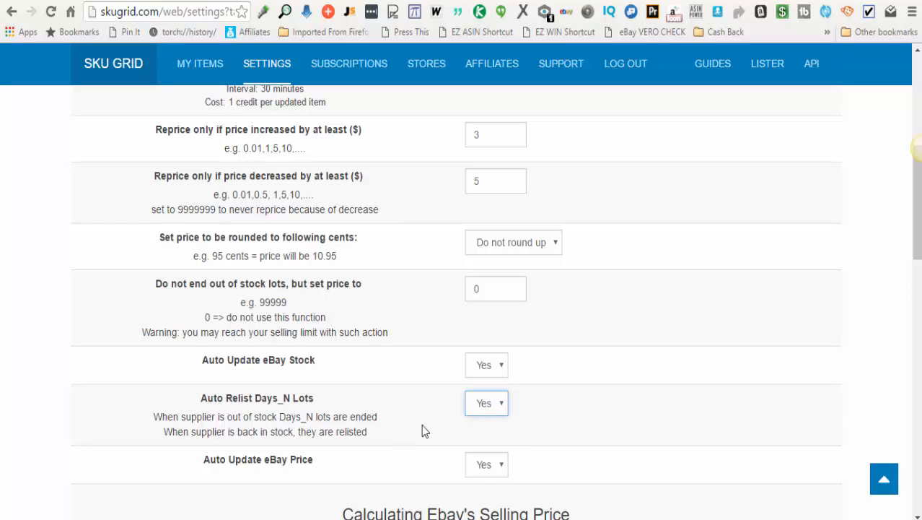
{"action": "mouse_move", "coordinate": [227, 469]}
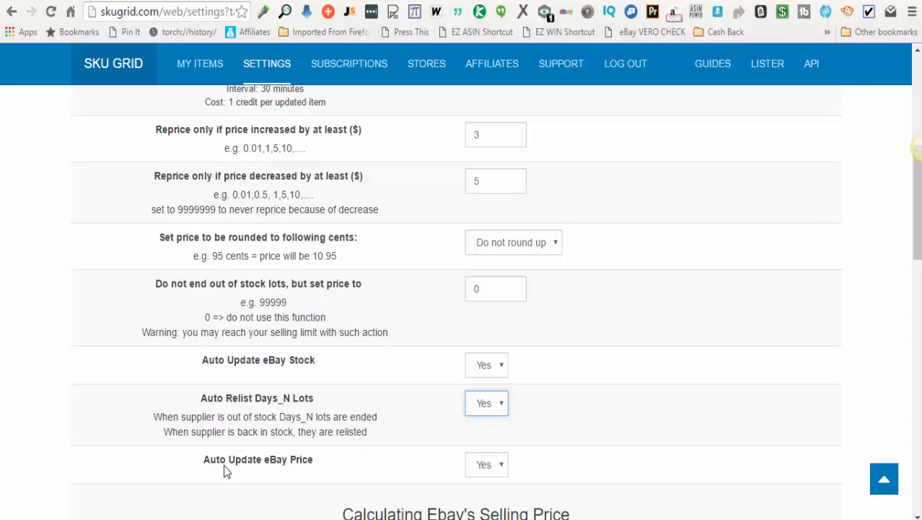
{"action": "mouse_move", "coordinate": [303, 470]}
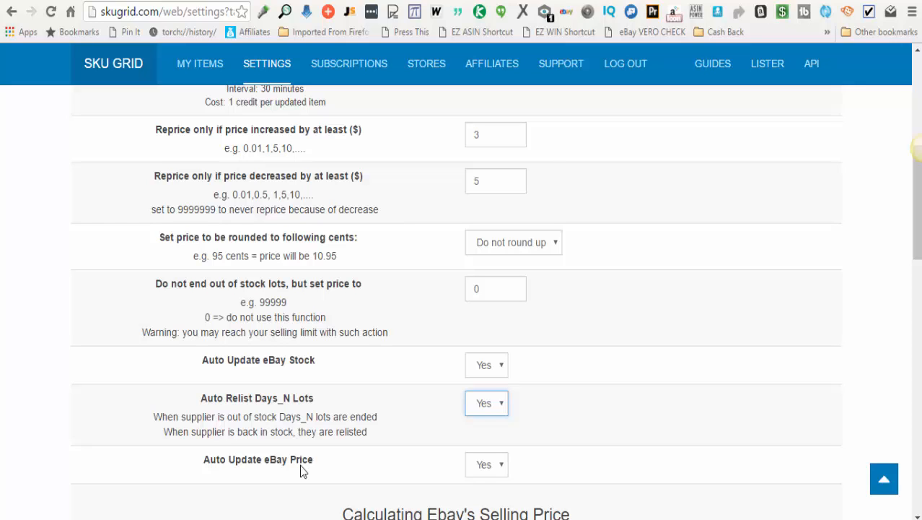
{"action": "left_click", "coordinate": [486, 464]}
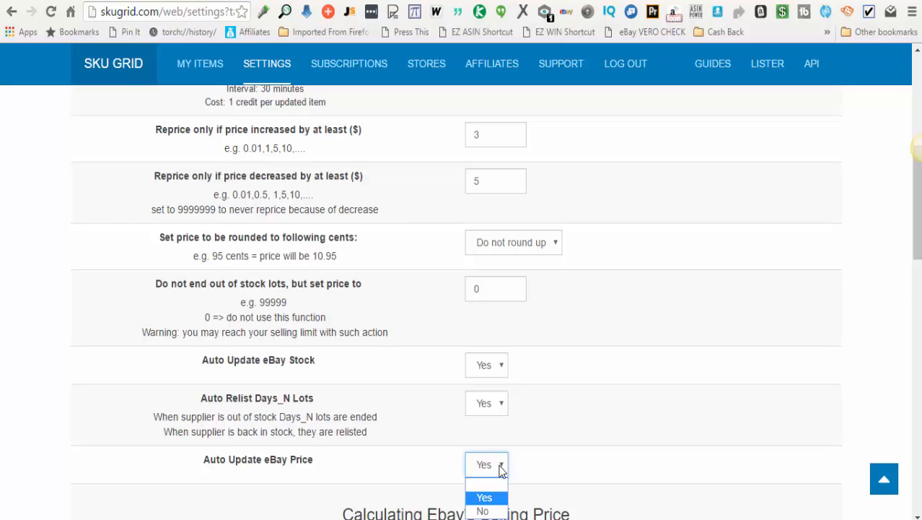
{"action": "left_click", "coordinate": [482, 510]}
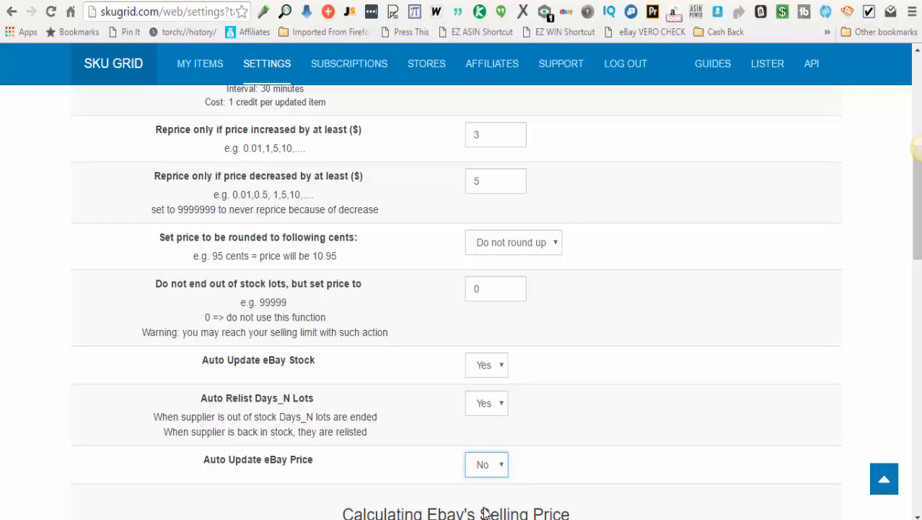
{"action": "left_click", "coordinate": [487, 464]}
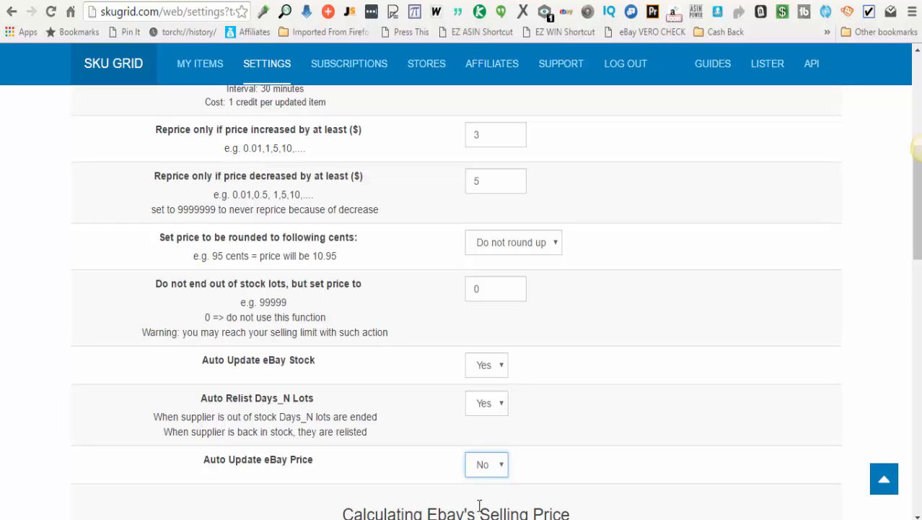
{"action": "mouse_move", "coordinate": [486, 364]}
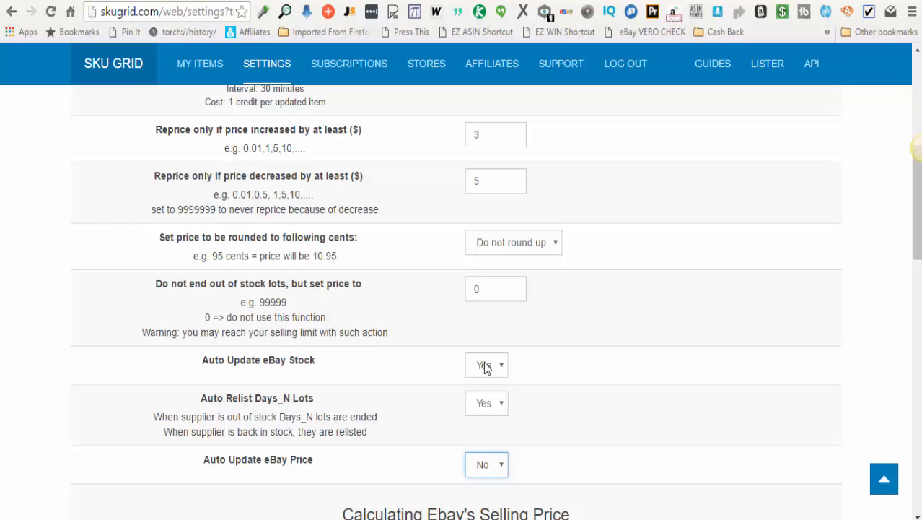
{"action": "mouse_move", "coordinate": [486, 367]}
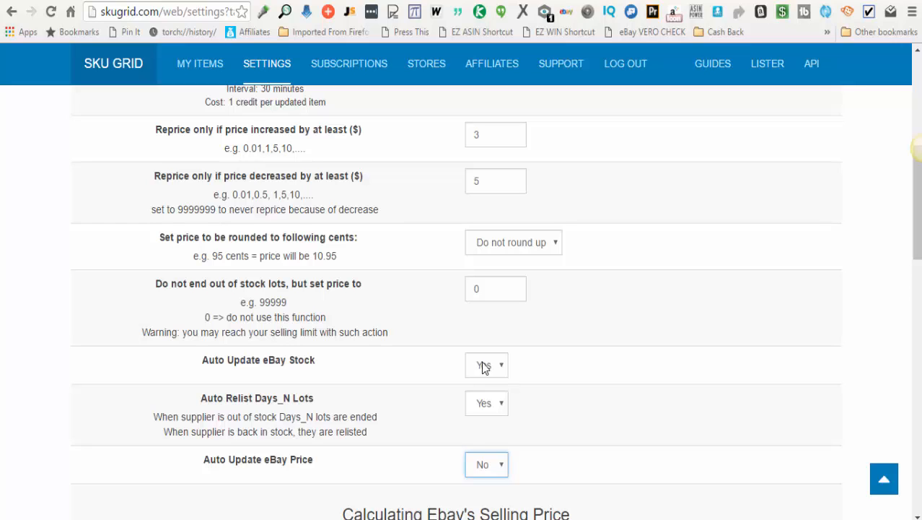
{"action": "mouse_move", "coordinate": [61, 69]}
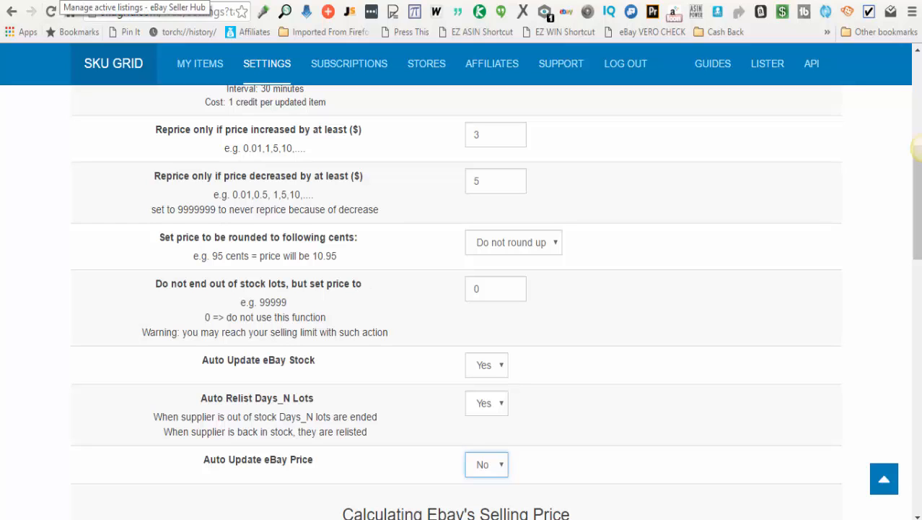
{"action": "mouse_move", "coordinate": [422, 363]}
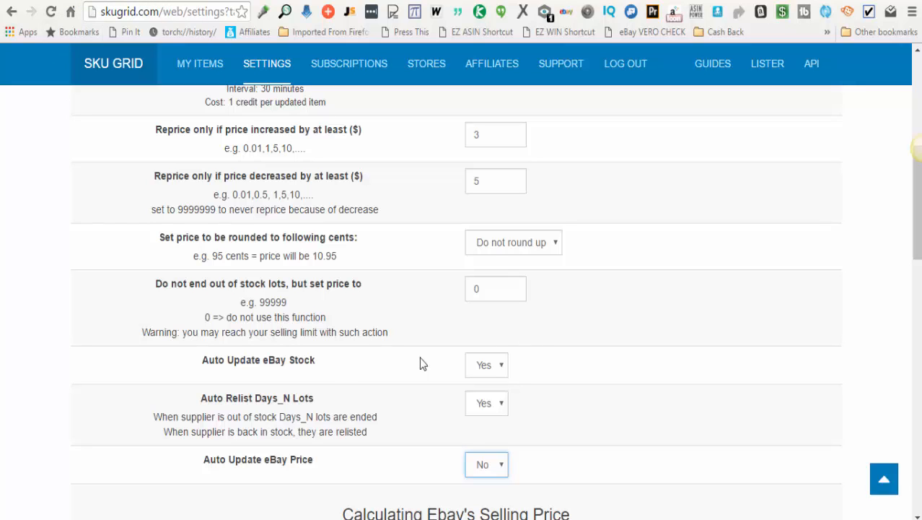
{"action": "mouse_move", "coordinate": [343, 393]}
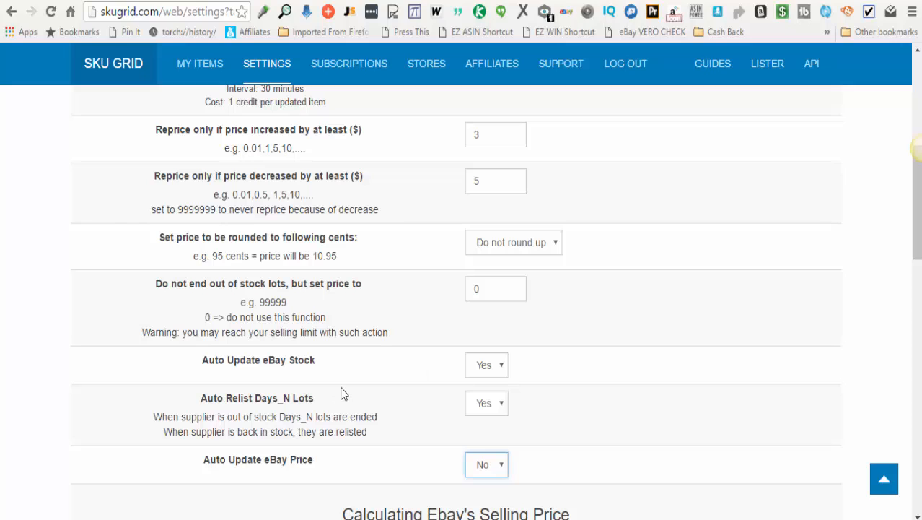
{"action": "mouse_move", "coordinate": [232, 243]}
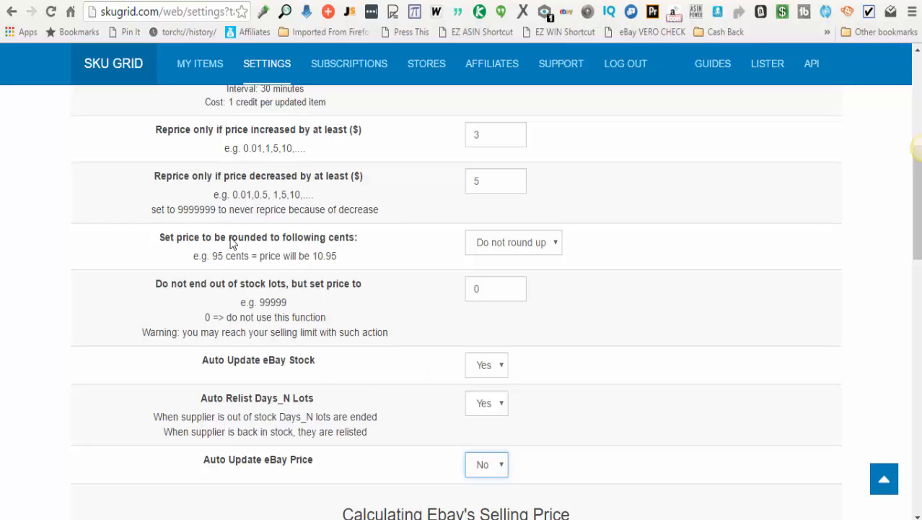
{"action": "mouse_move", "coordinate": [199, 196]}
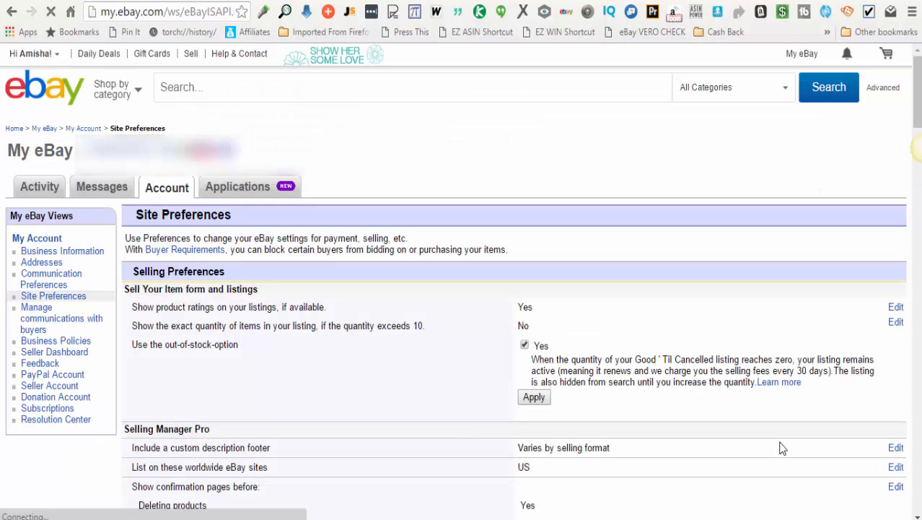
{"action": "mouse_move", "coordinate": [181, 208]}
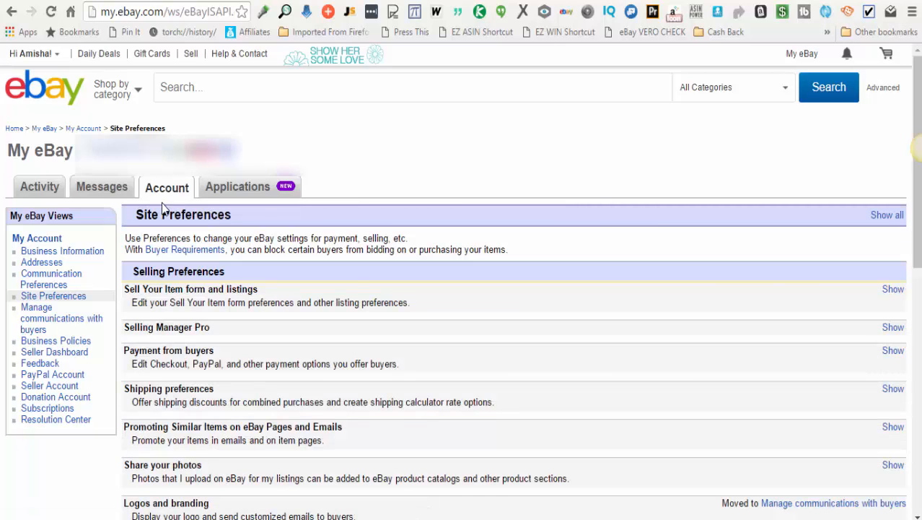
{"action": "mouse_move", "coordinate": [47, 214]}
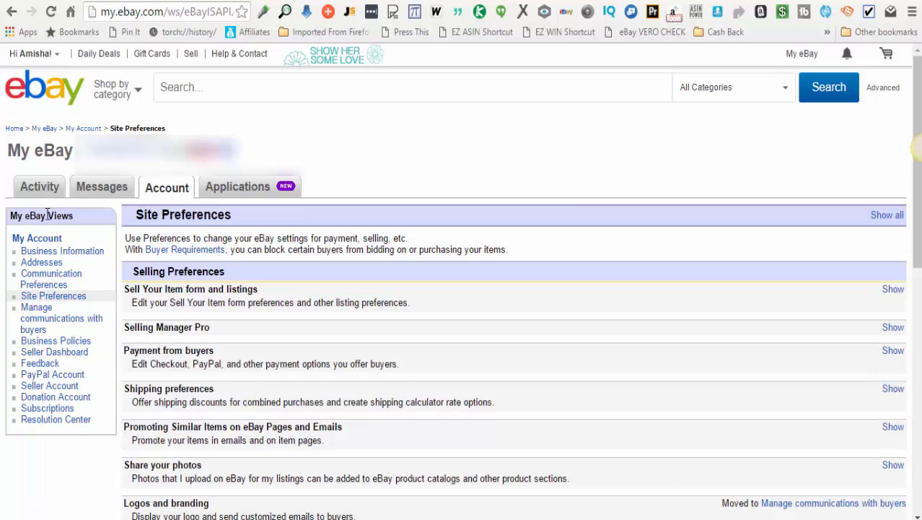
{"action": "mouse_move", "coordinate": [60, 318]}
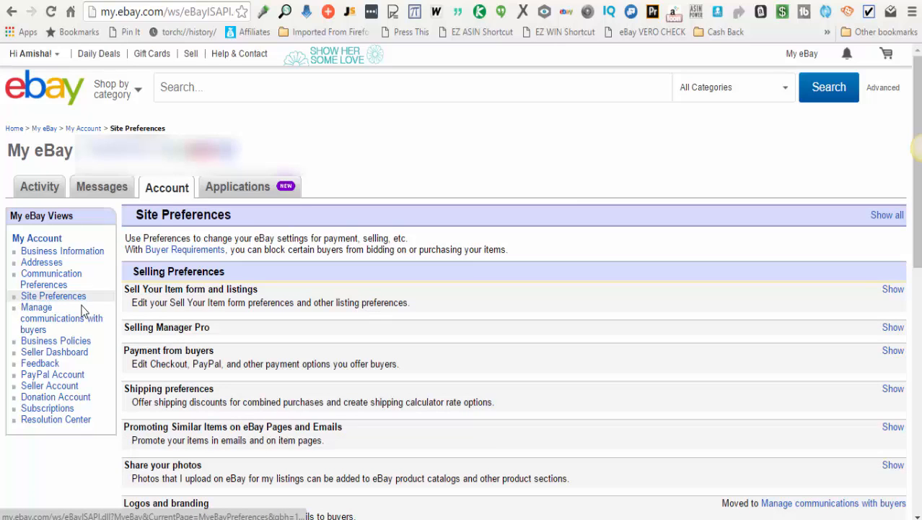
{"action": "mouse_move", "coordinate": [54, 296]}
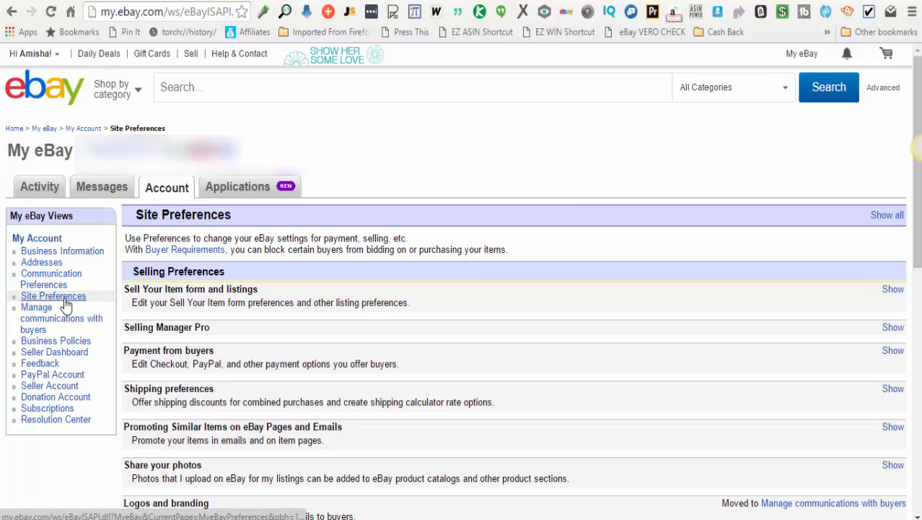
{"action": "mouse_move", "coordinate": [103, 287]}
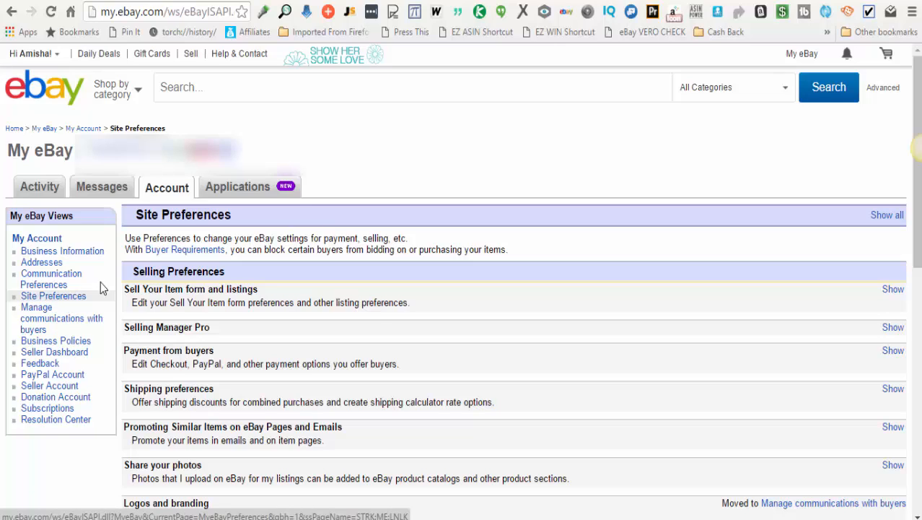
{"action": "mouse_move", "coordinate": [167, 233]}
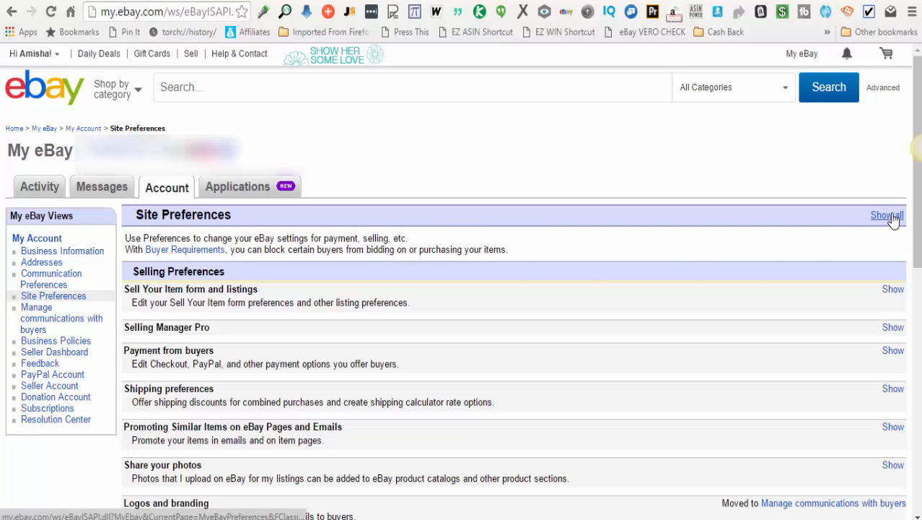
Step: Expand all eBay site preferences and highlight the out-of-stock option's explanation
{"action": "left_click", "coordinate": [887, 214]}
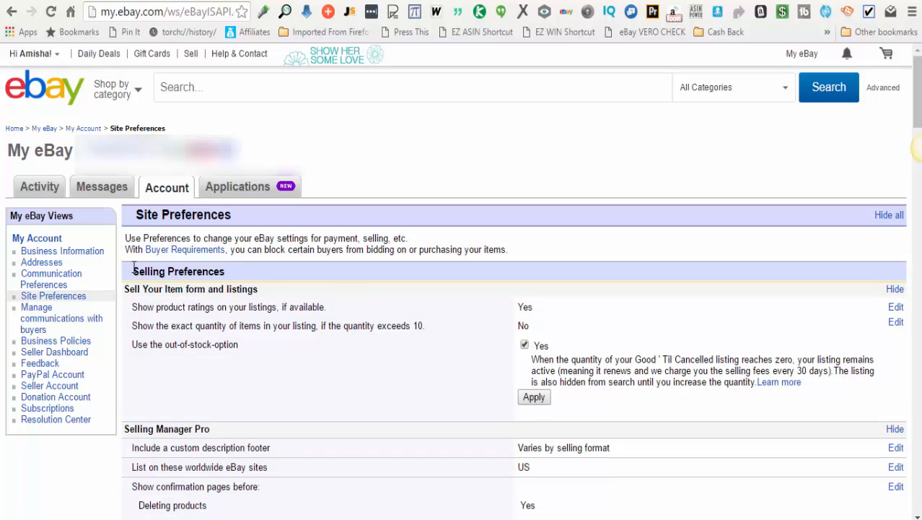
{"action": "mouse_move", "coordinate": [240, 327]}
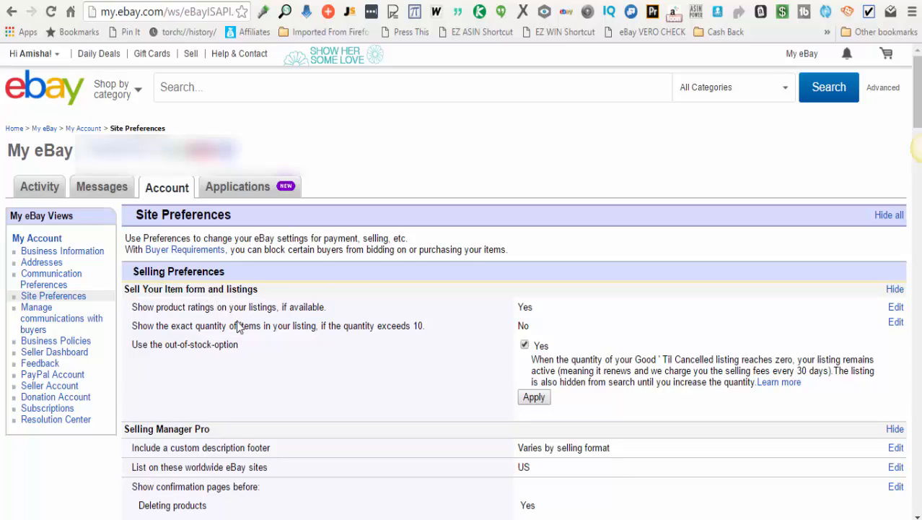
{"action": "mouse_move", "coordinate": [134, 345]}
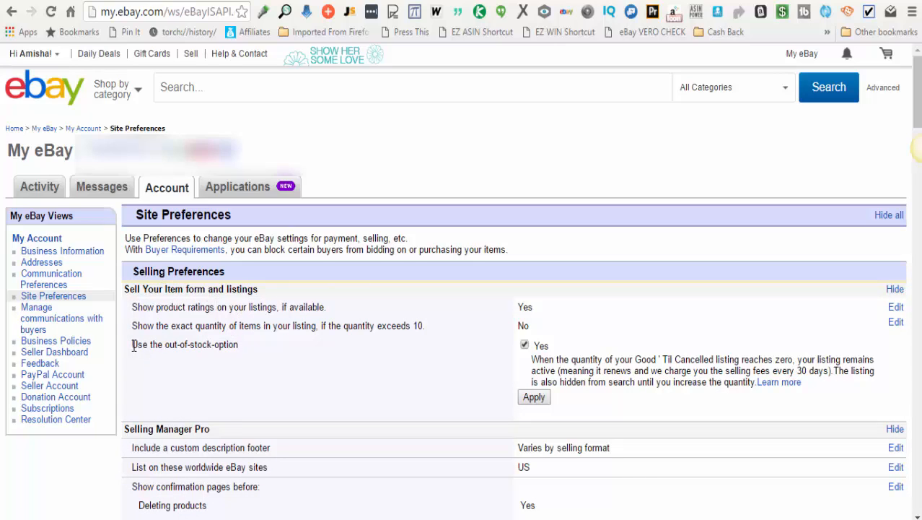
{"action": "double_click", "coordinate": [184, 344]}
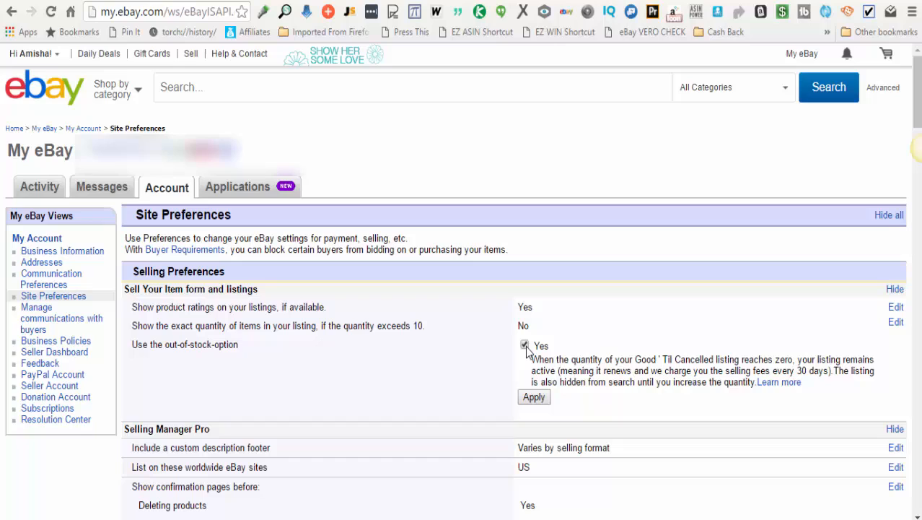
{"action": "mouse_move", "coordinate": [556, 354]}
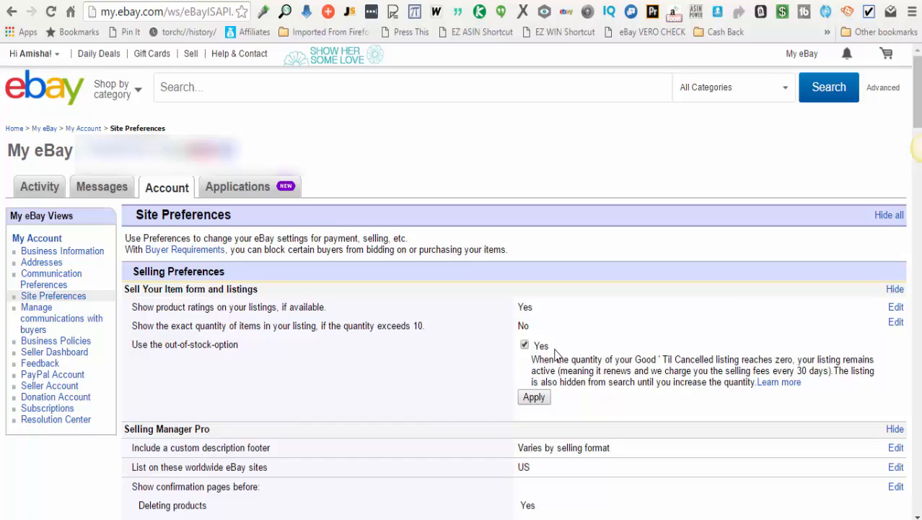
{"action": "mouse_move", "coordinate": [542, 365]}
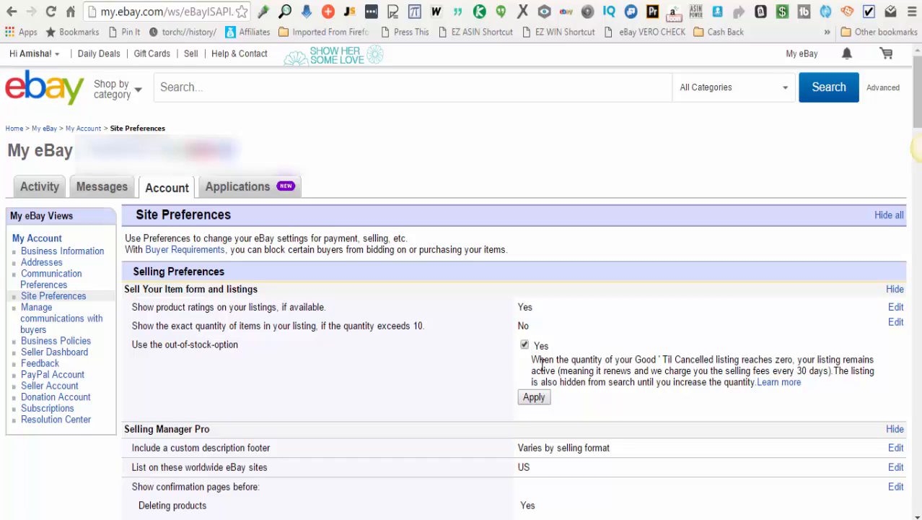
{"action": "left_click_drag", "start_coordinate": [530, 359], "coordinate": [711, 370]}
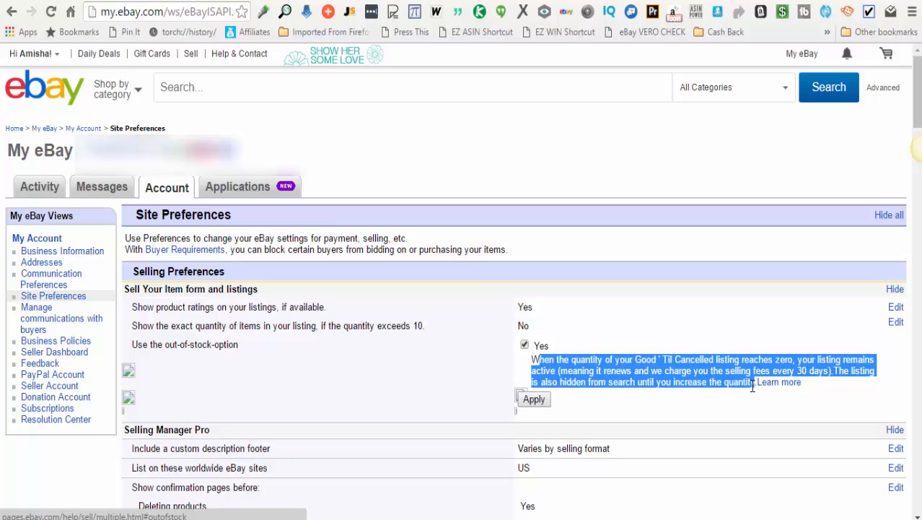
{"action": "mouse_move", "coordinate": [778, 387]}
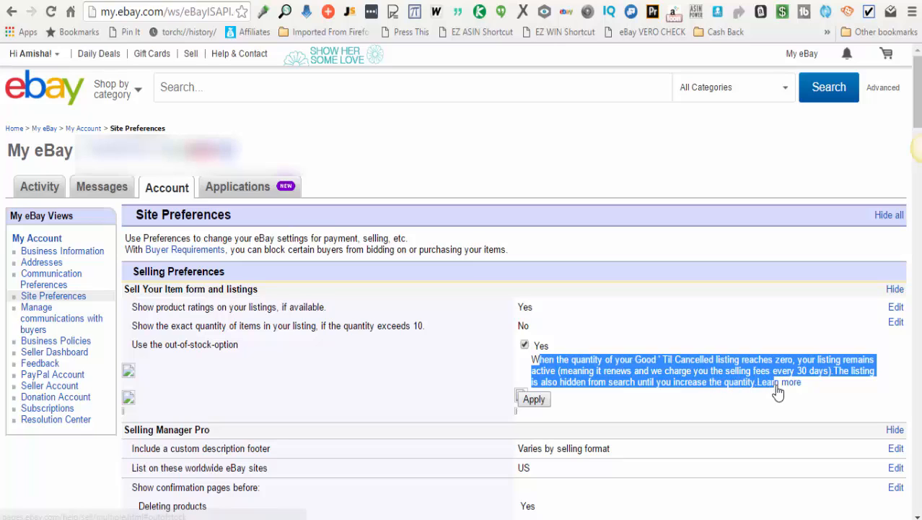
{"action": "mouse_move", "coordinate": [785, 386]}
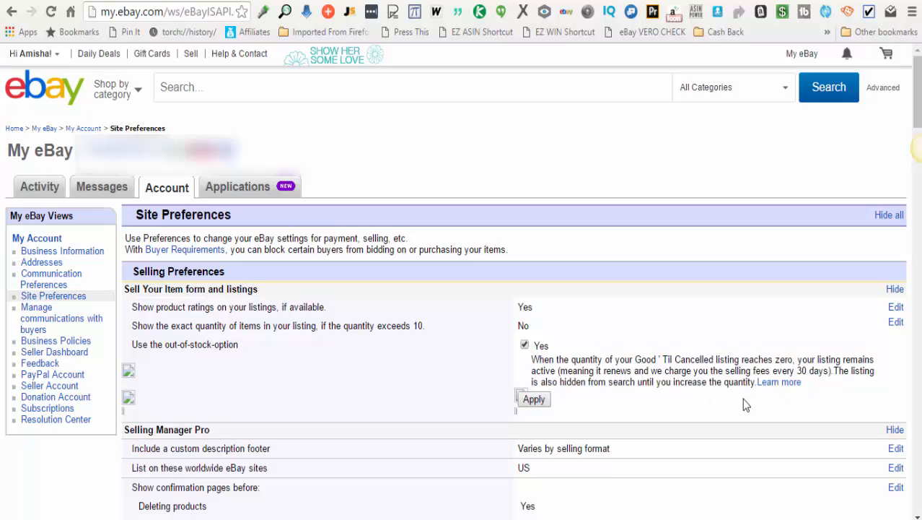
{"action": "mouse_move", "coordinate": [780, 382]}
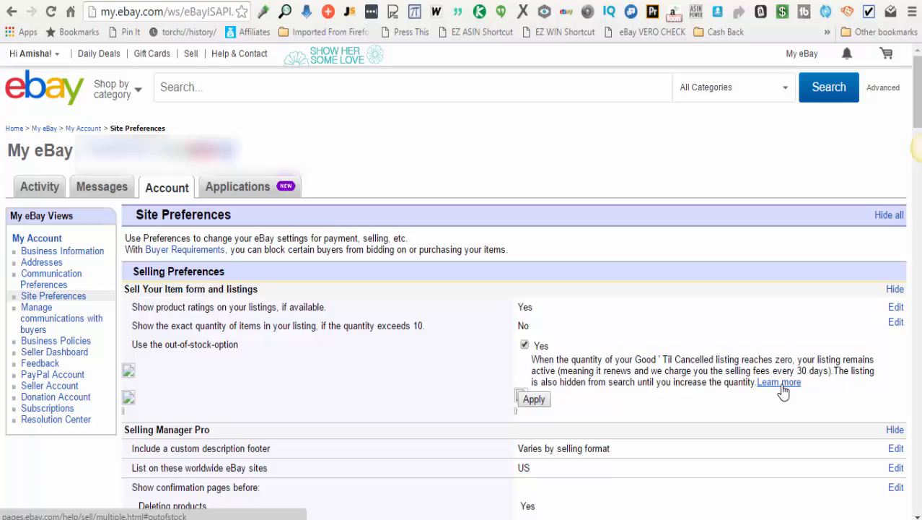
{"action": "mouse_move", "coordinate": [752, 400]}
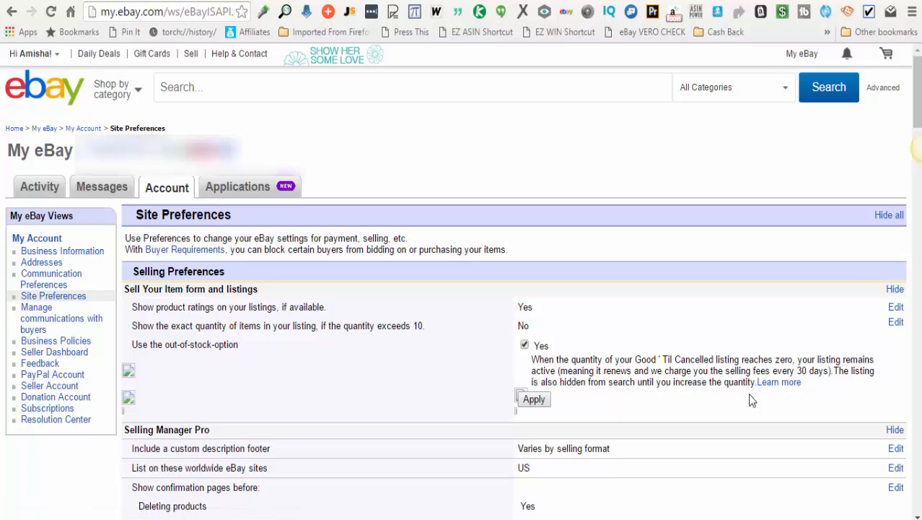
{"action": "mouse_move", "coordinate": [526, 358]}
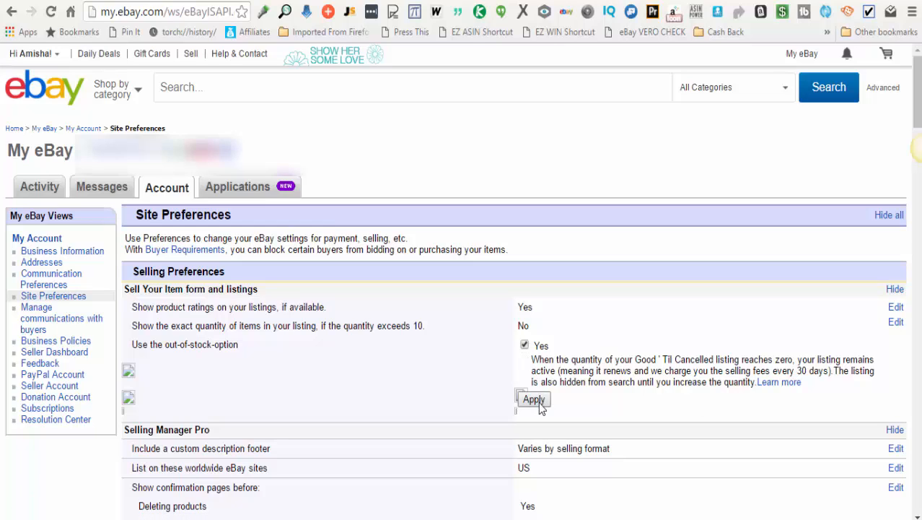
{"action": "mouse_move", "coordinate": [414, 355]}
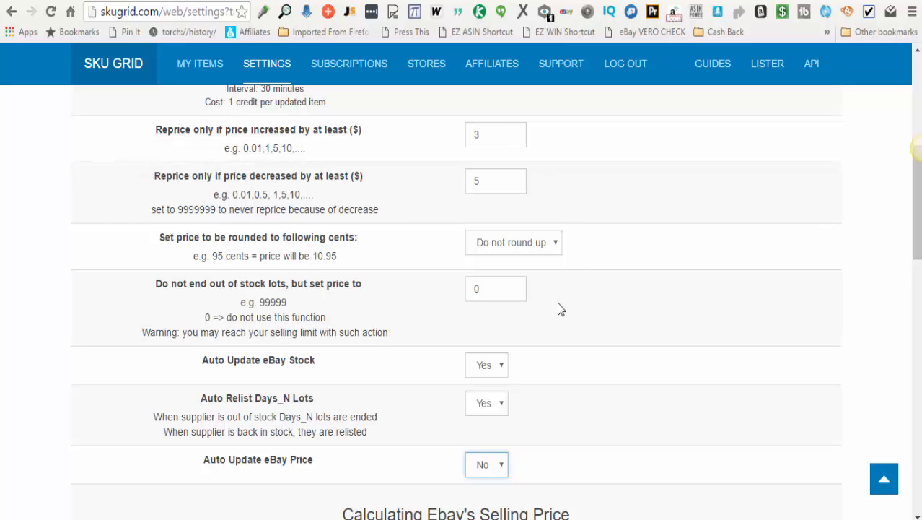
{"action": "mouse_move", "coordinate": [664, 323]}
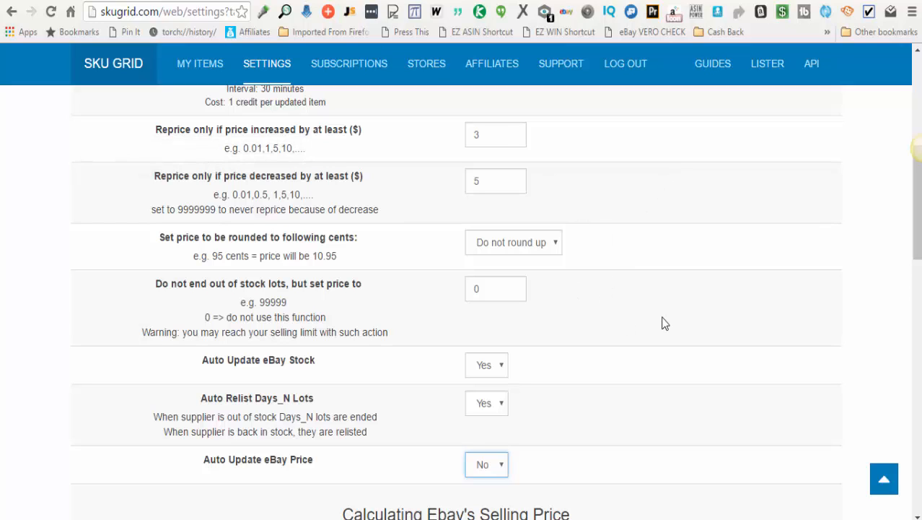
{"action": "mouse_move", "coordinate": [635, 316]}
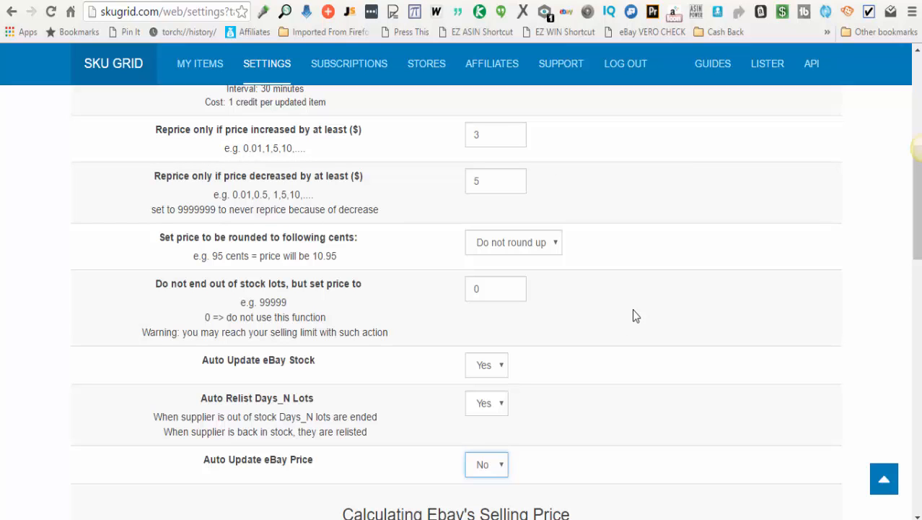